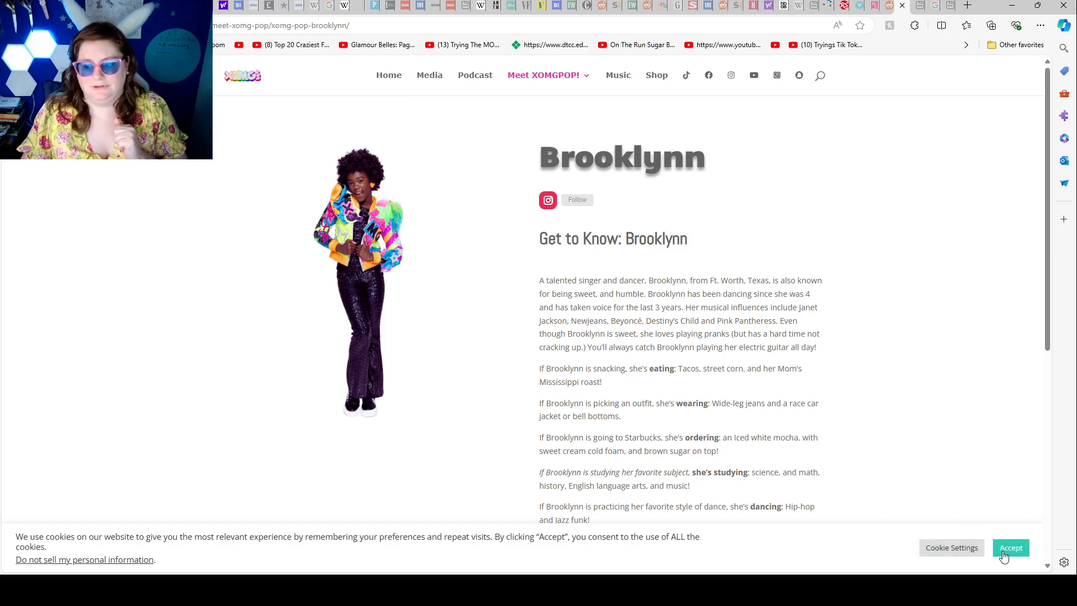
click(1011, 547)
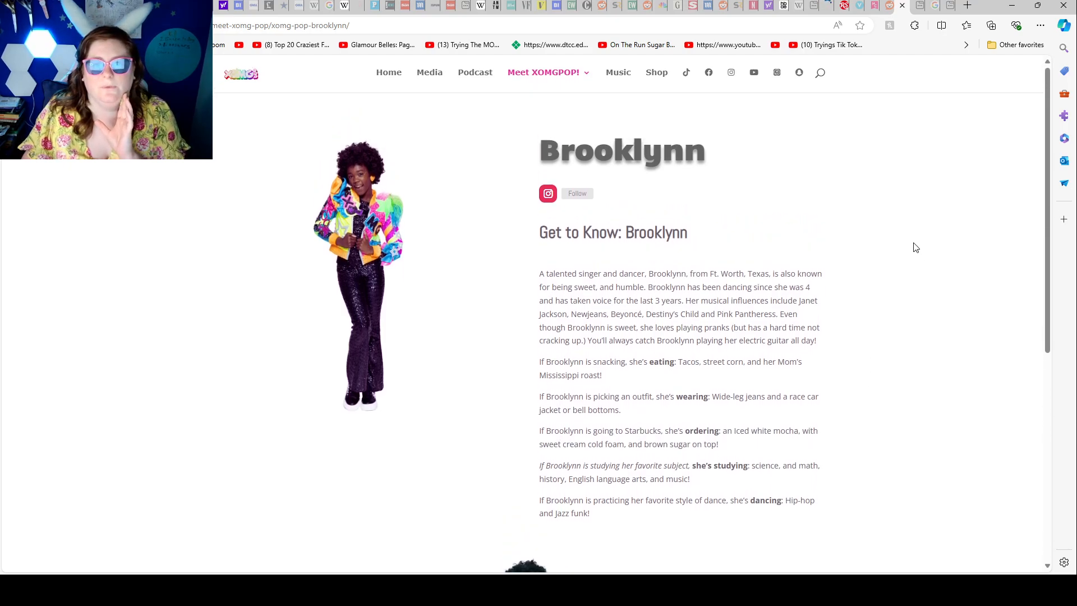
scroll(down, 3)
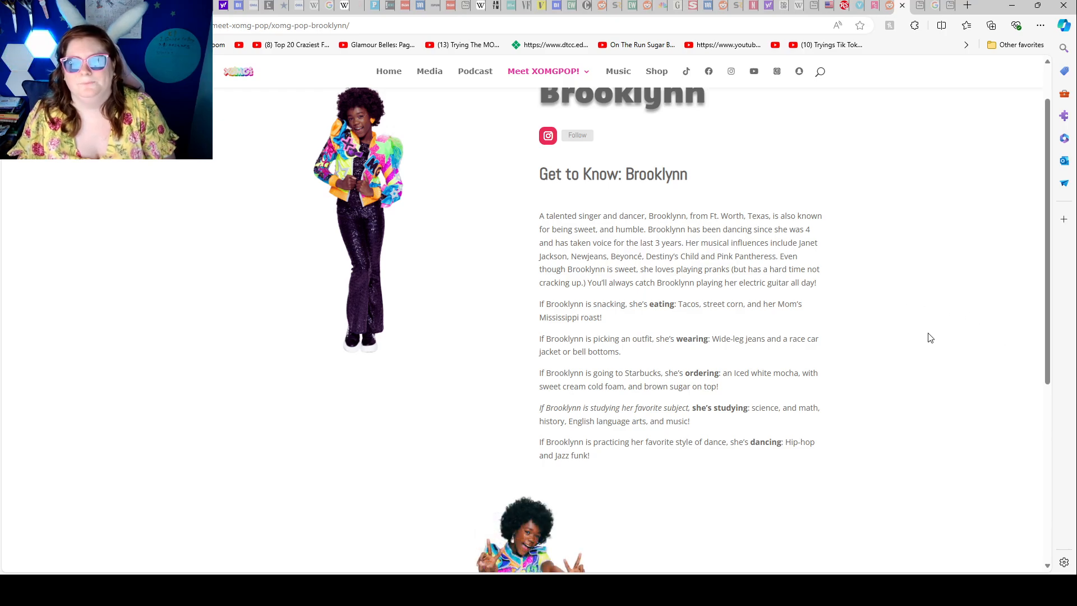
mouse_move(897, 343)
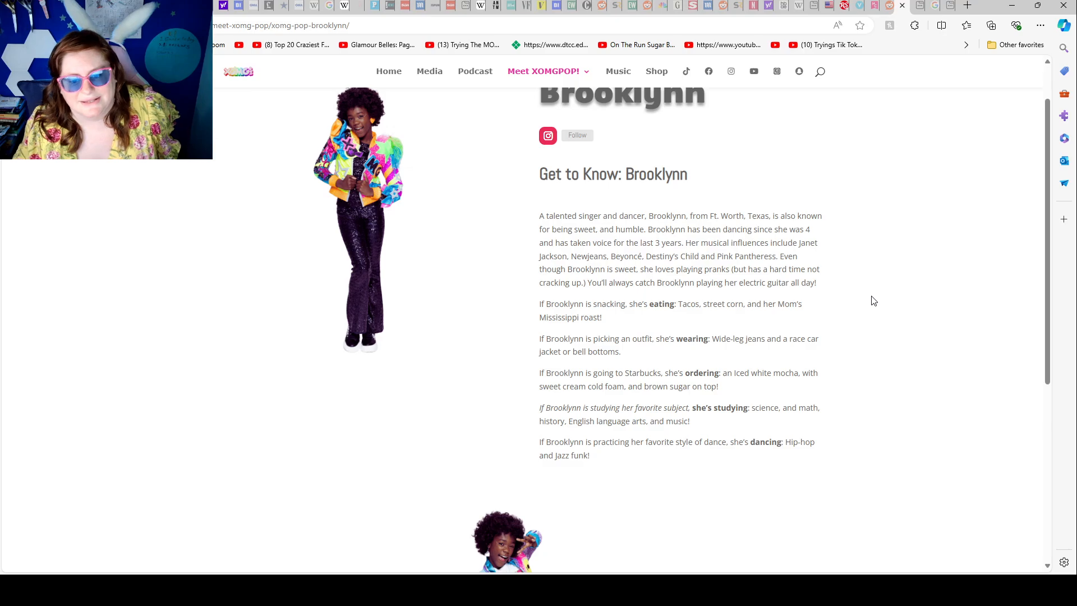
scroll(down, 3)
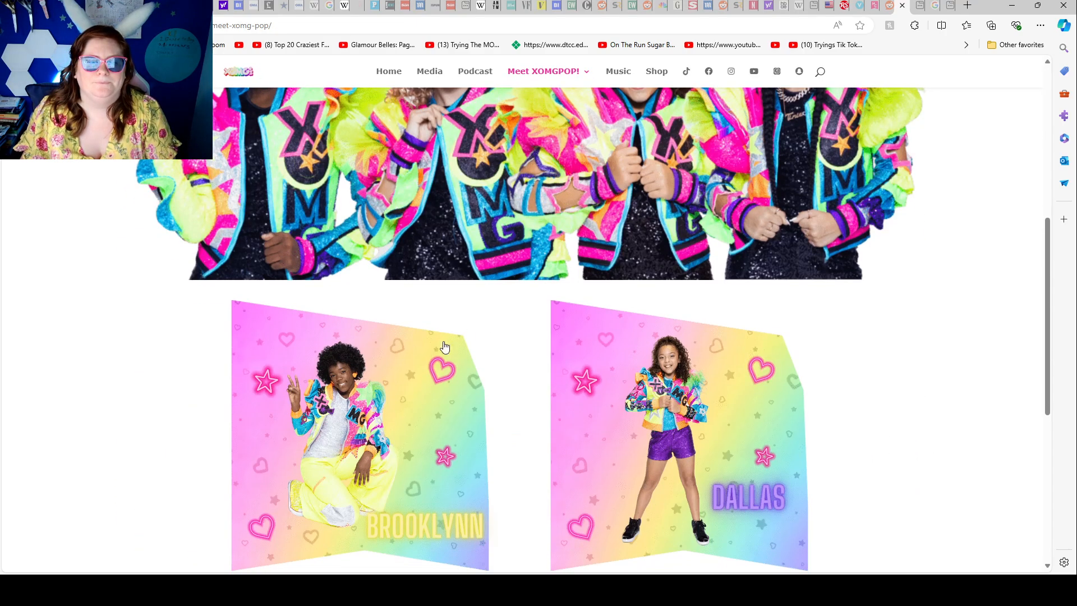
click(679, 440)
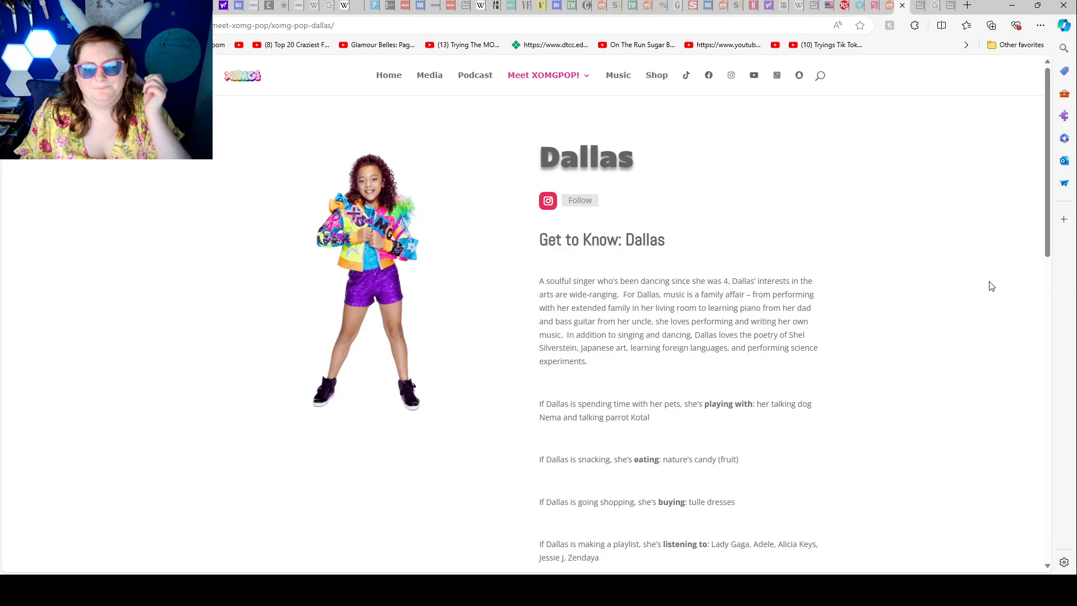
Read through Dallas's bio and favorites list, then go back to the gallery
scroll(down, 3)
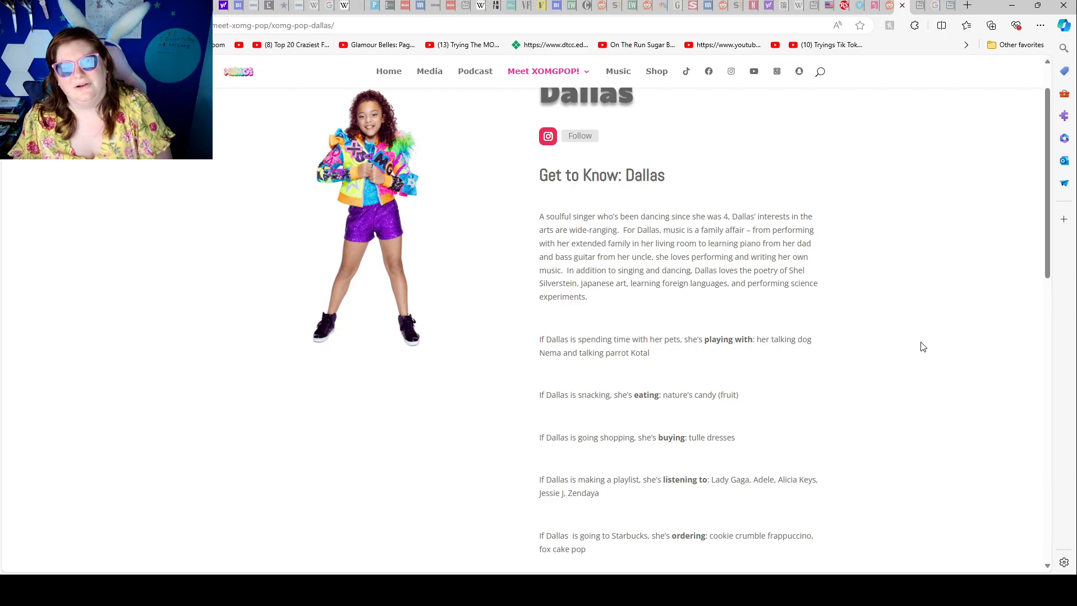
scroll(down, 3)
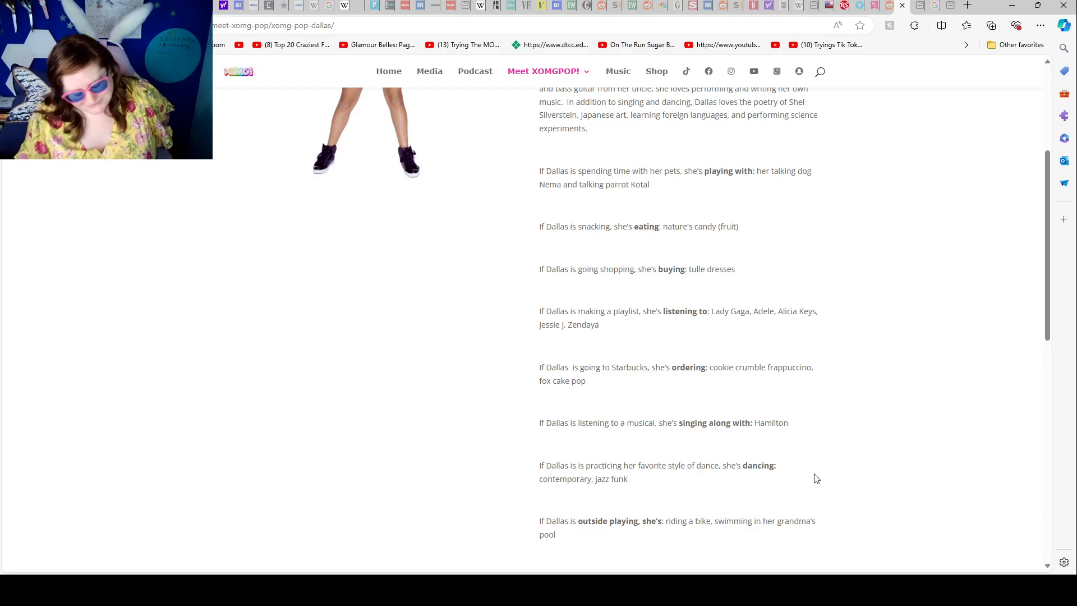
mouse_move(864, 329)
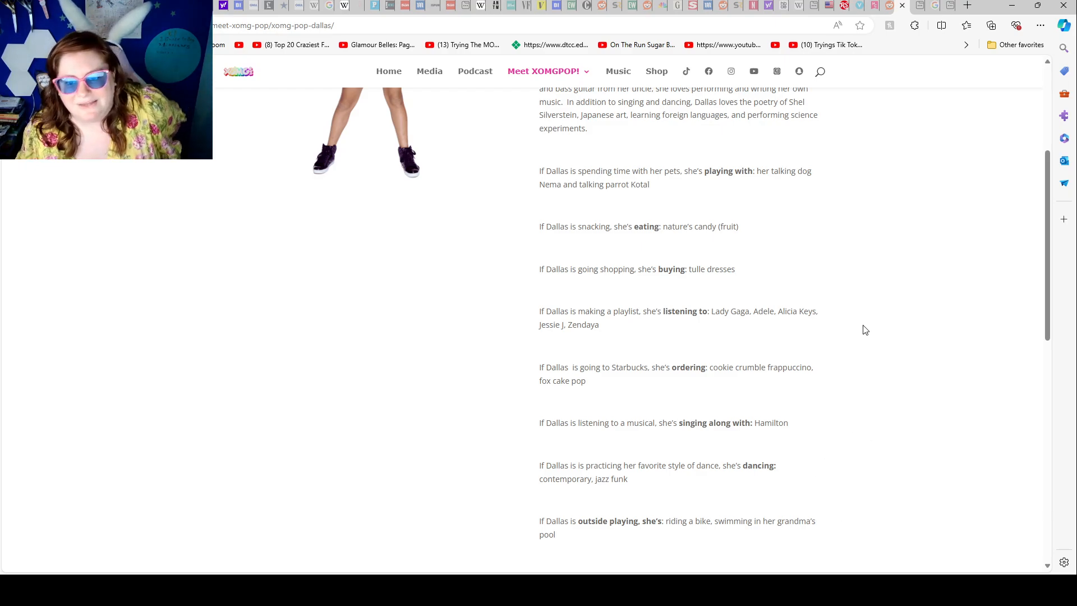
mouse_move(845, 312)
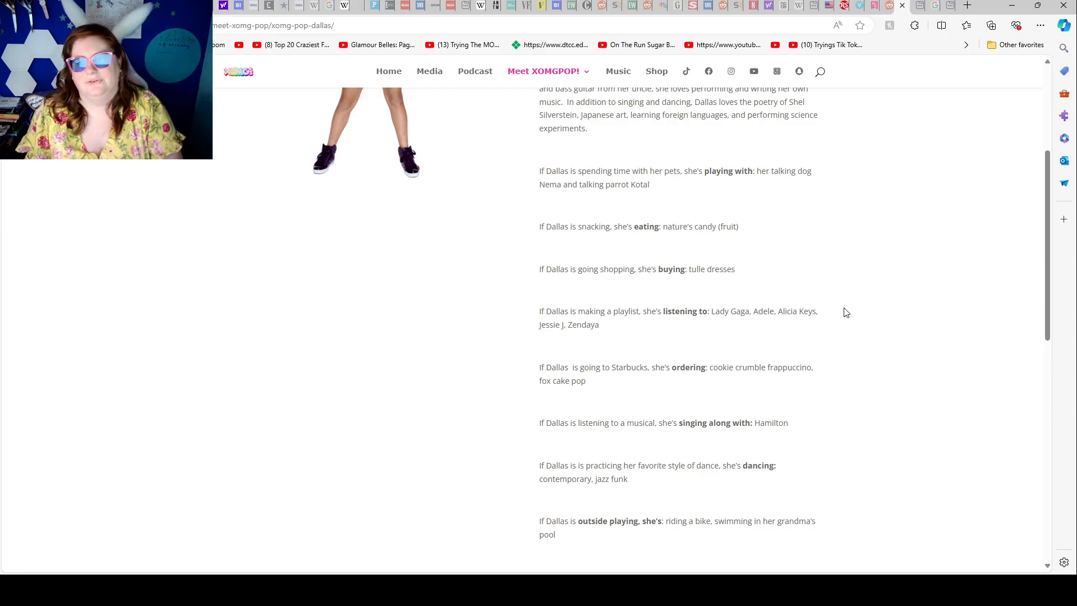
mouse_move(755, 231)
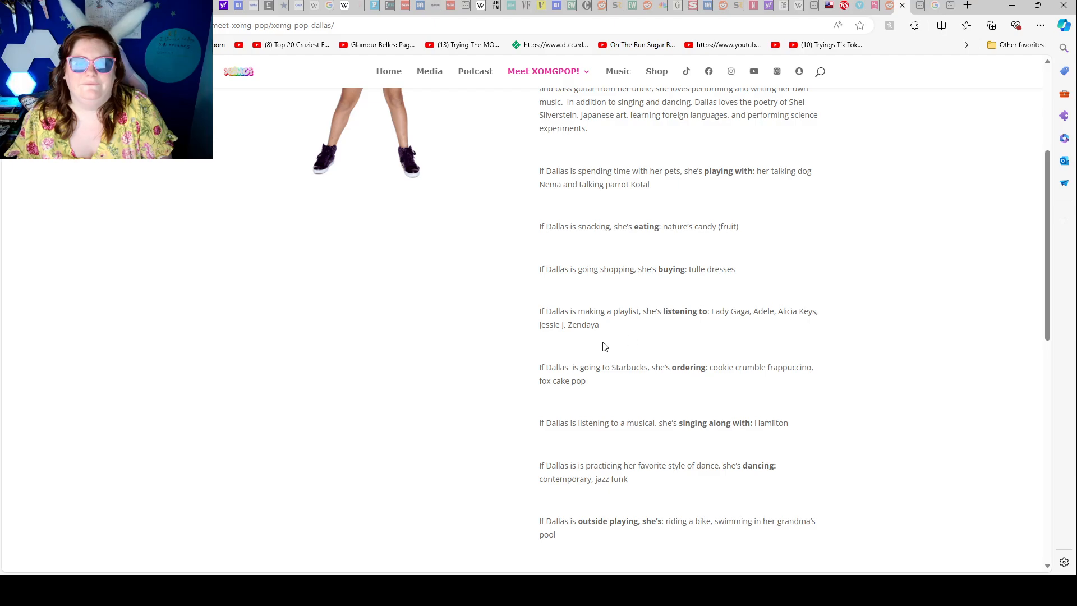
scroll(down, 3)
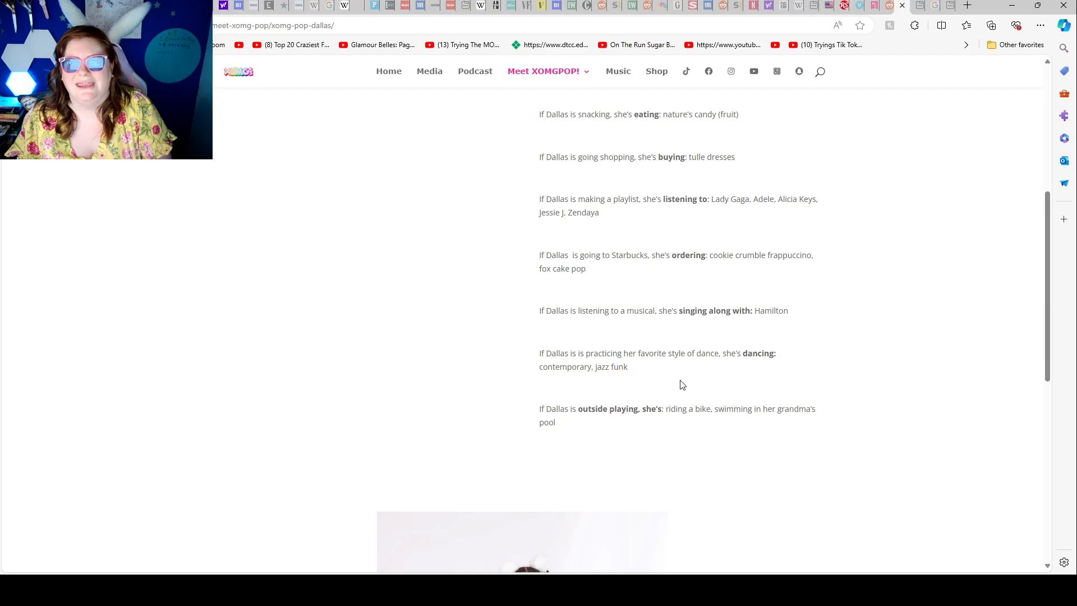
mouse_move(691, 365)
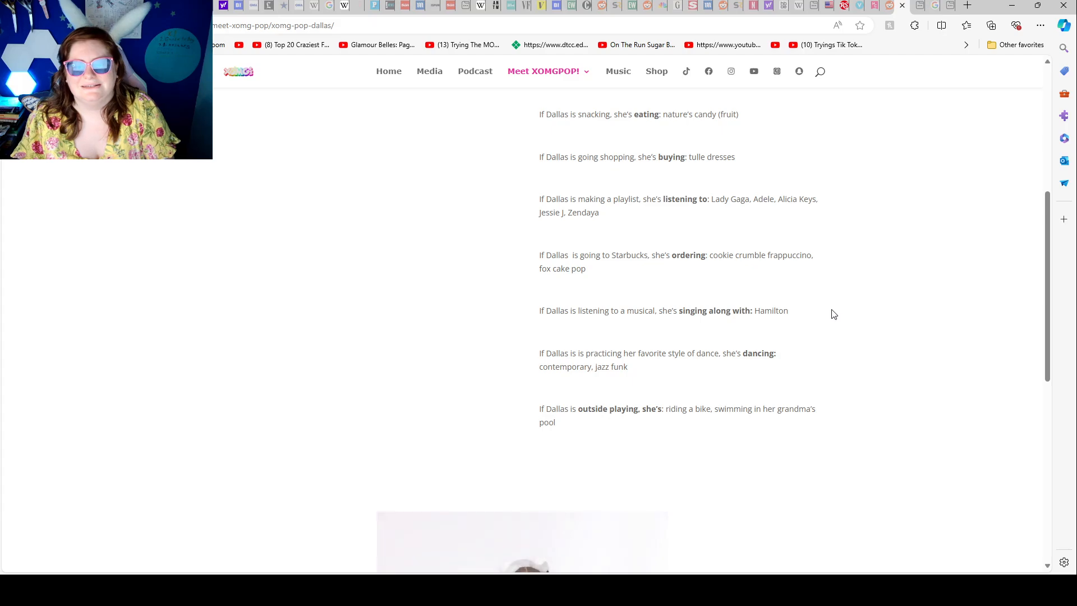
mouse_move(860, 311)
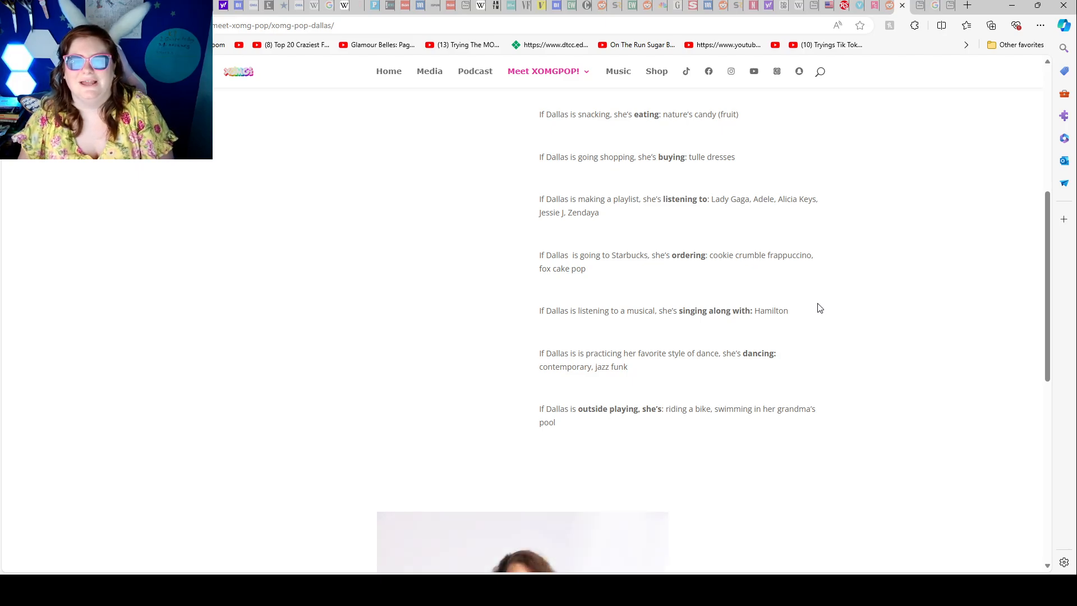
mouse_move(813, 298)
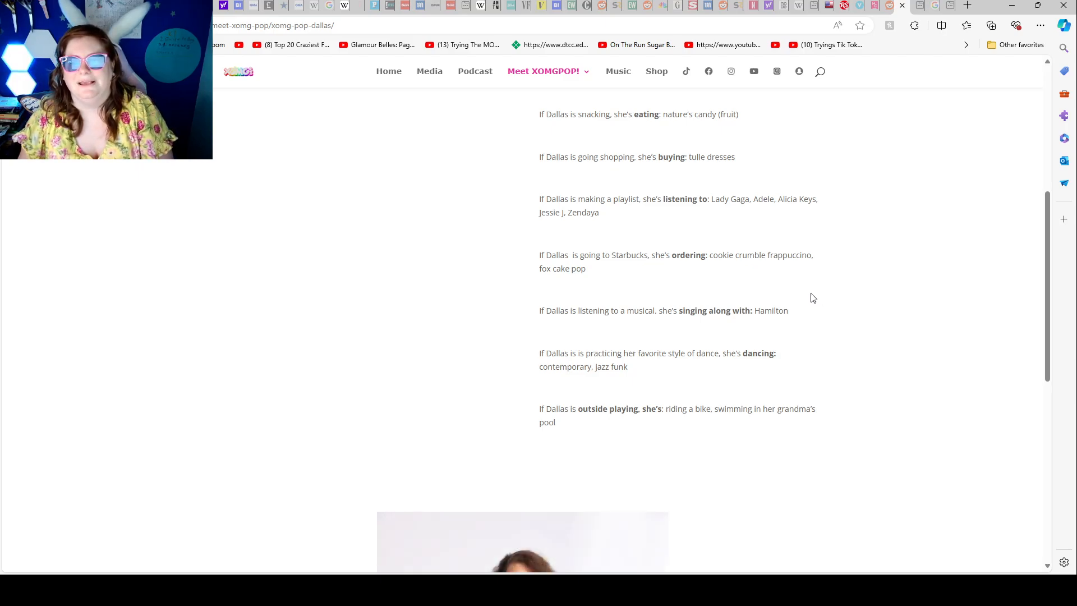
scroll(down, 3)
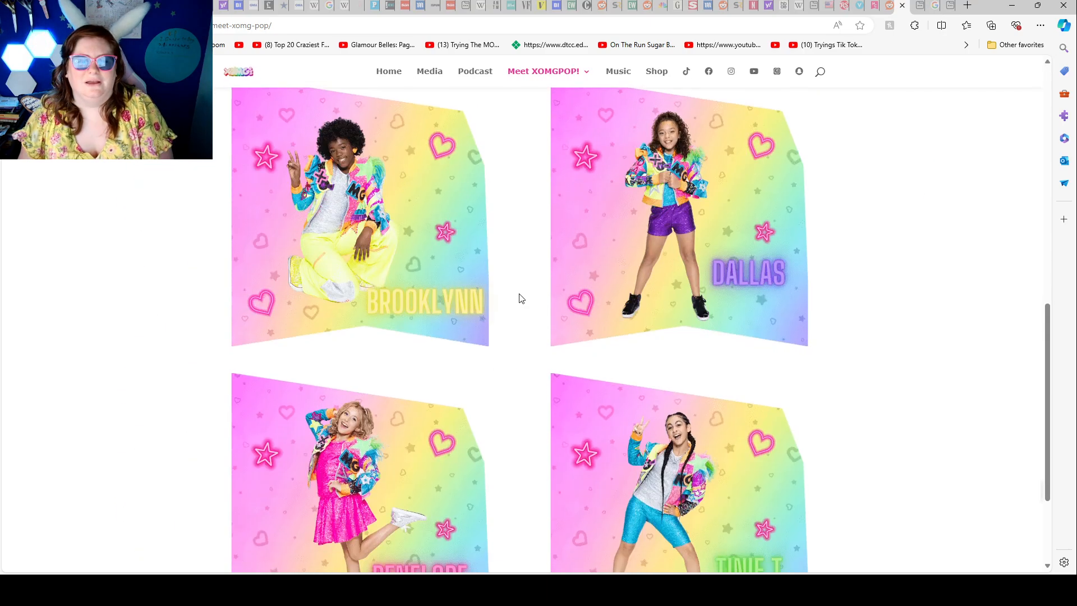
scroll(down, 3)
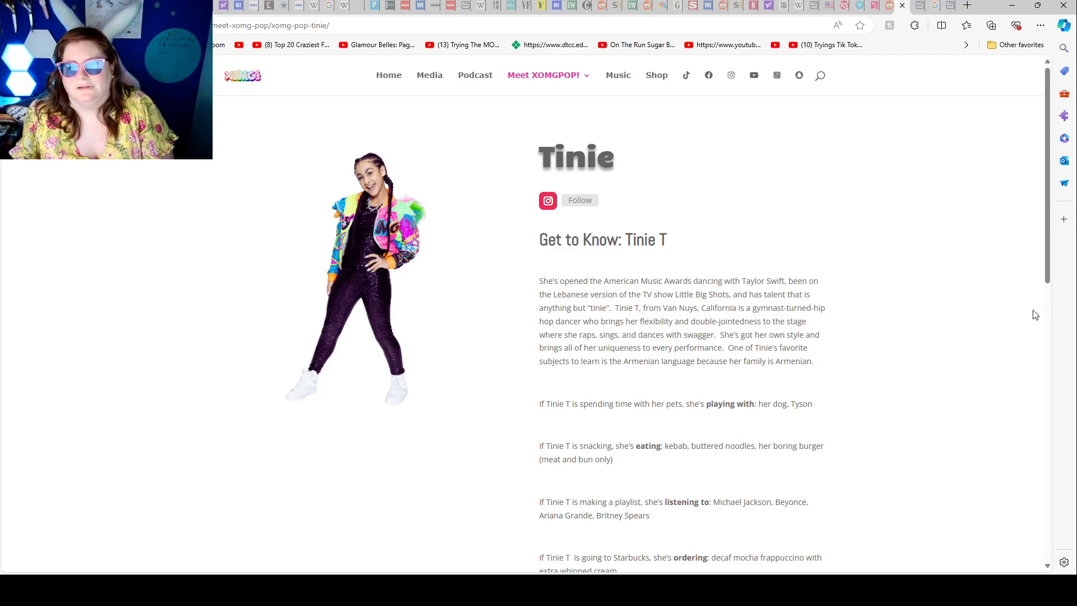
scroll(down, 3)
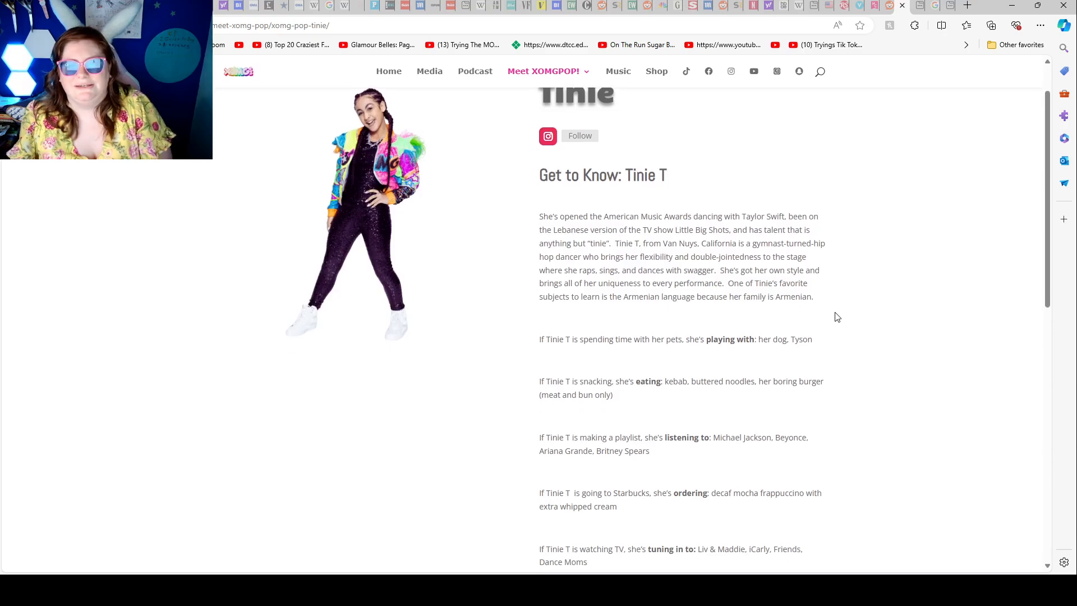
mouse_move(909, 313)
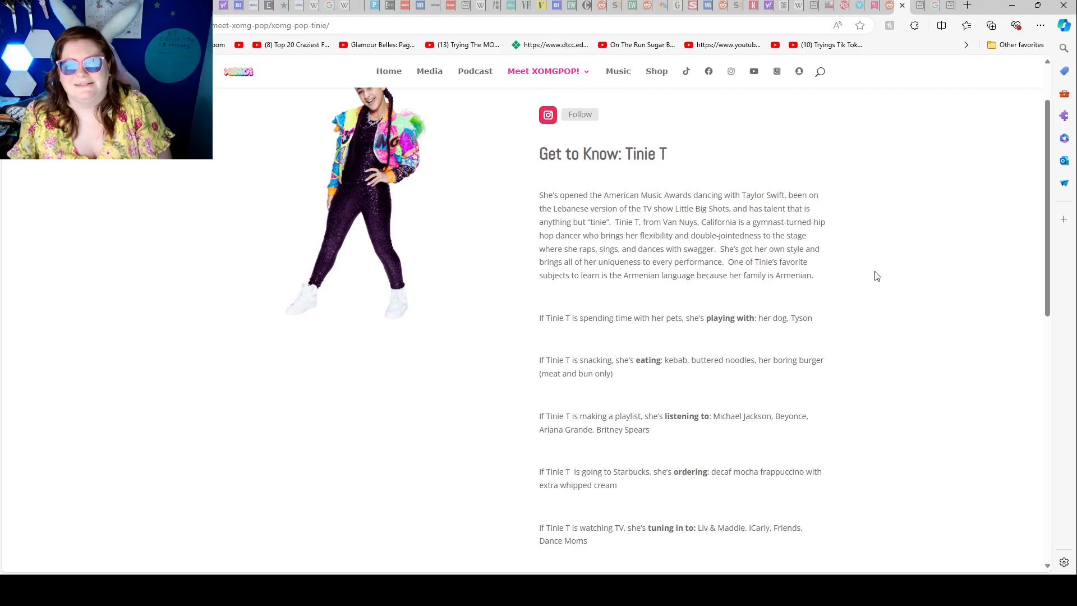
scroll(down, 3)
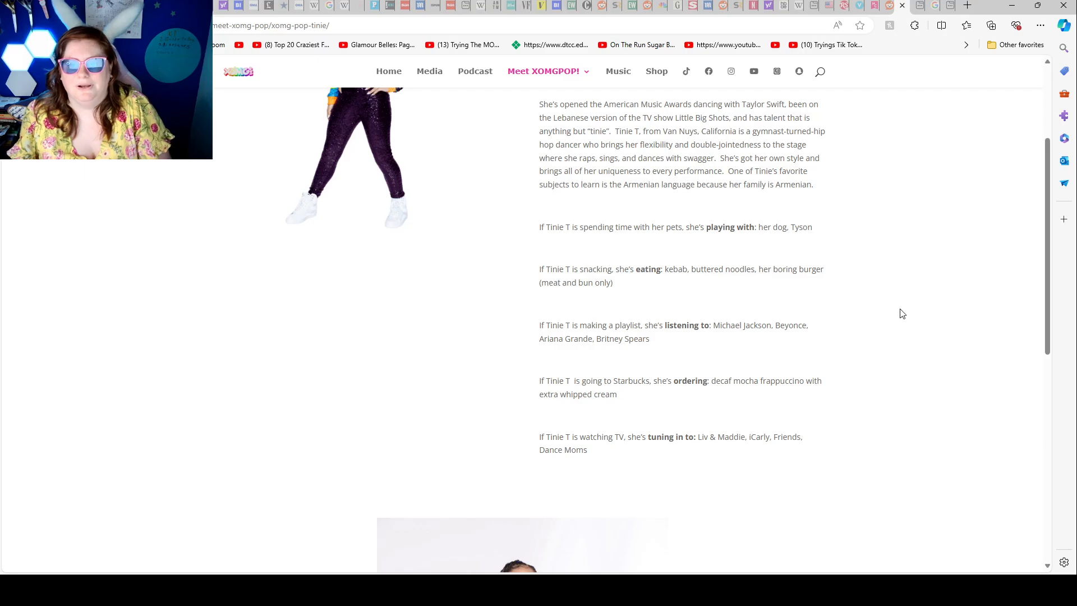
mouse_move(870, 289)
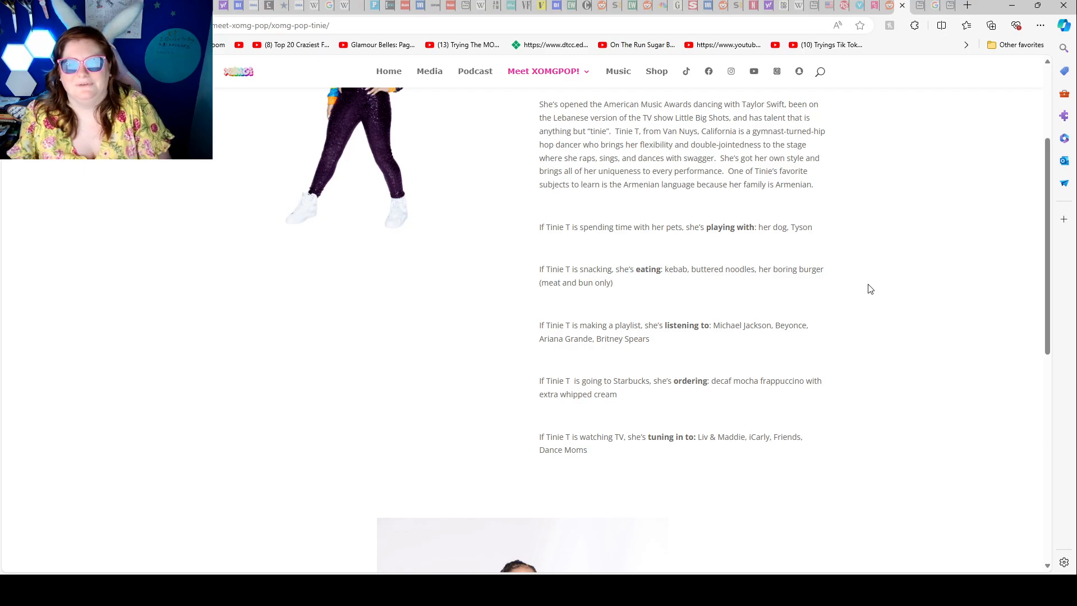
mouse_move(935, 369)
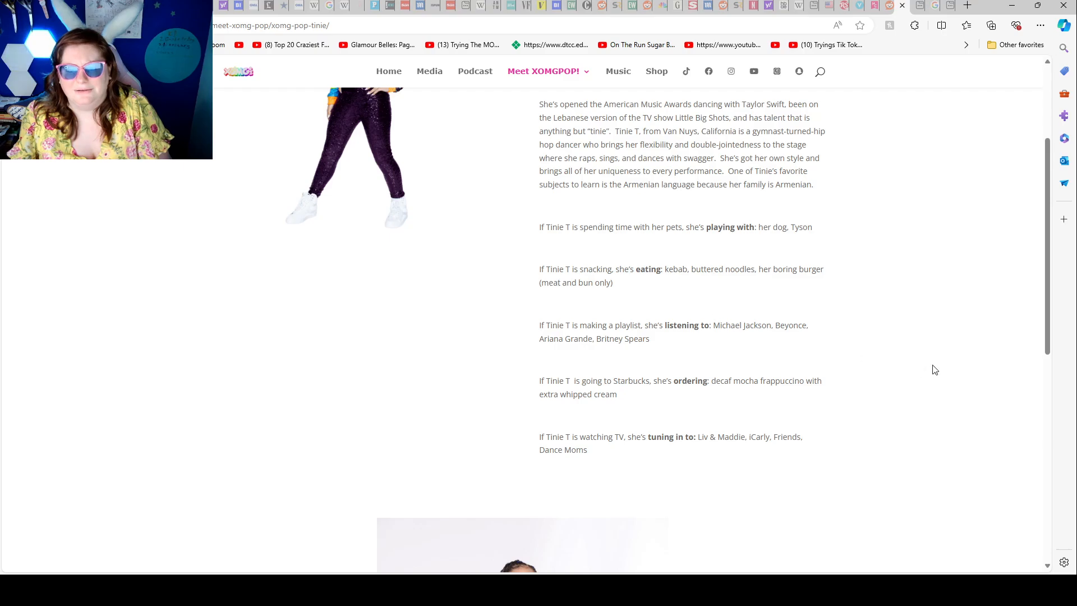
mouse_move(933, 294)
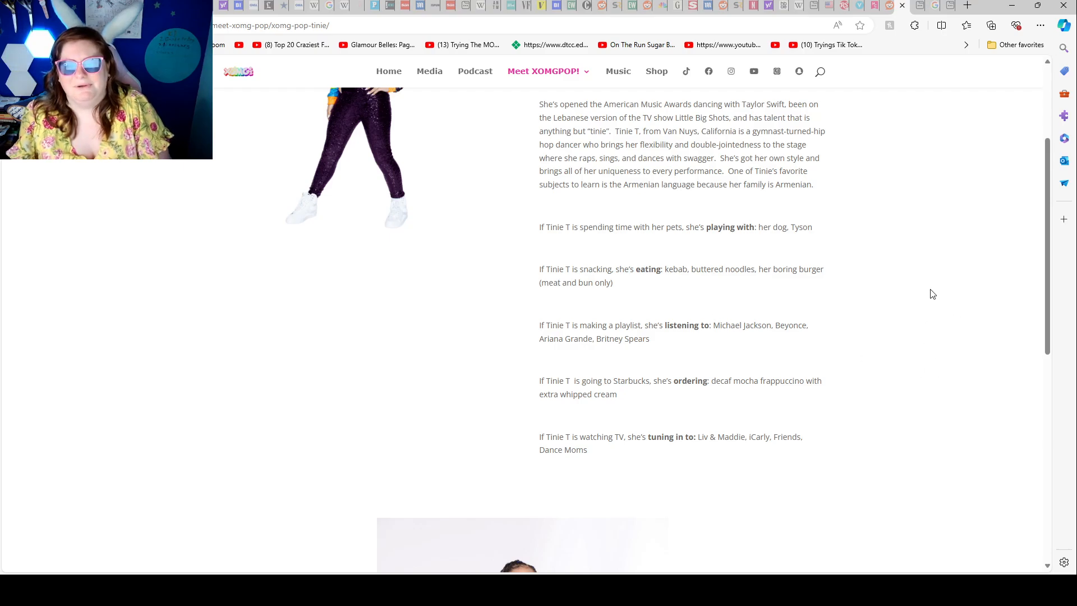
mouse_move(927, 272)
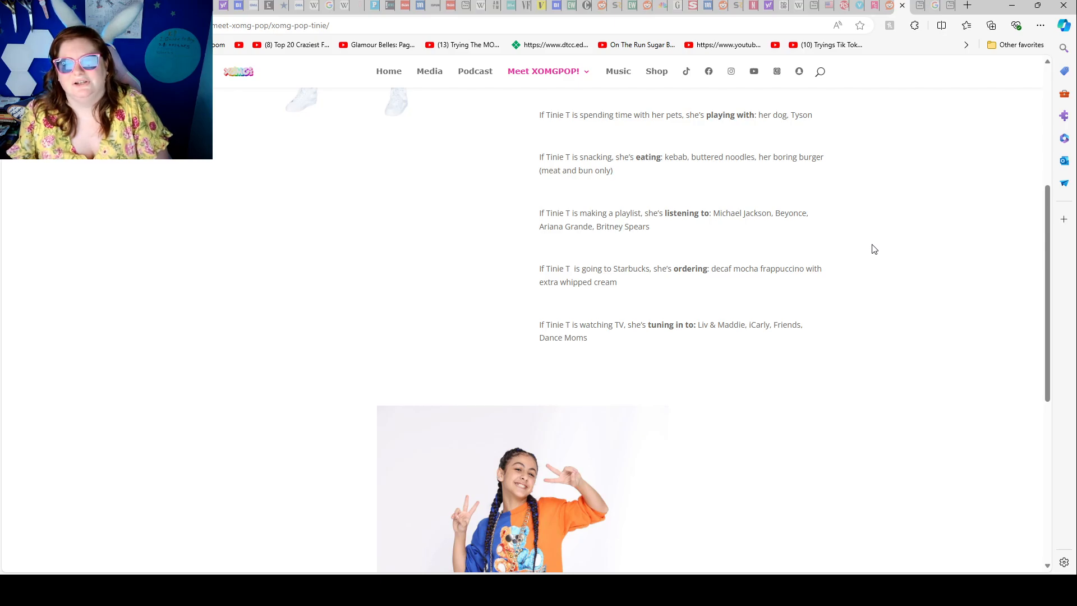
mouse_move(854, 262)
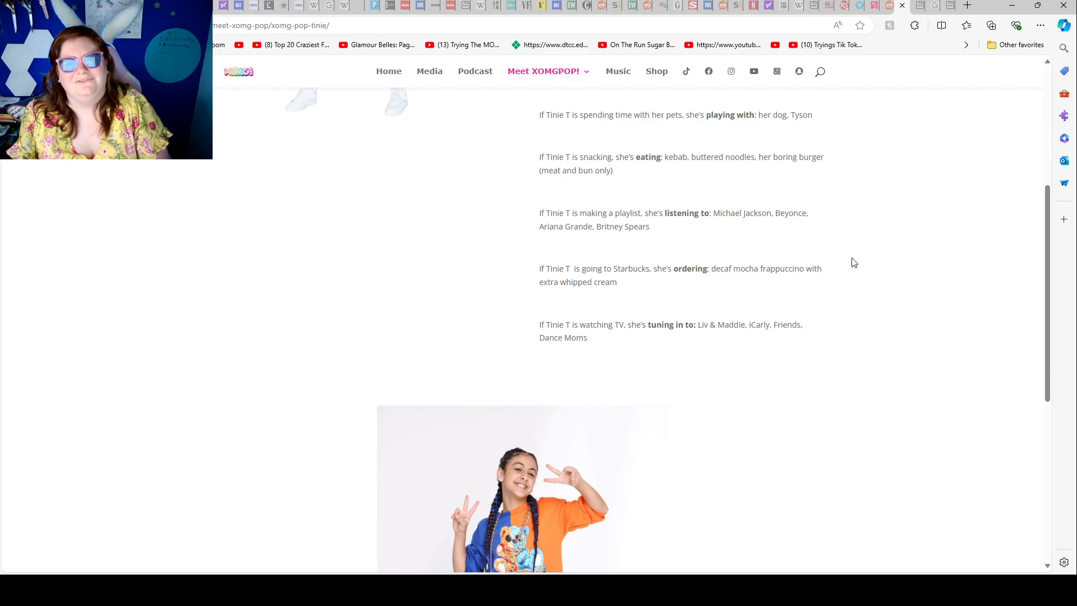
scroll(down, 3)
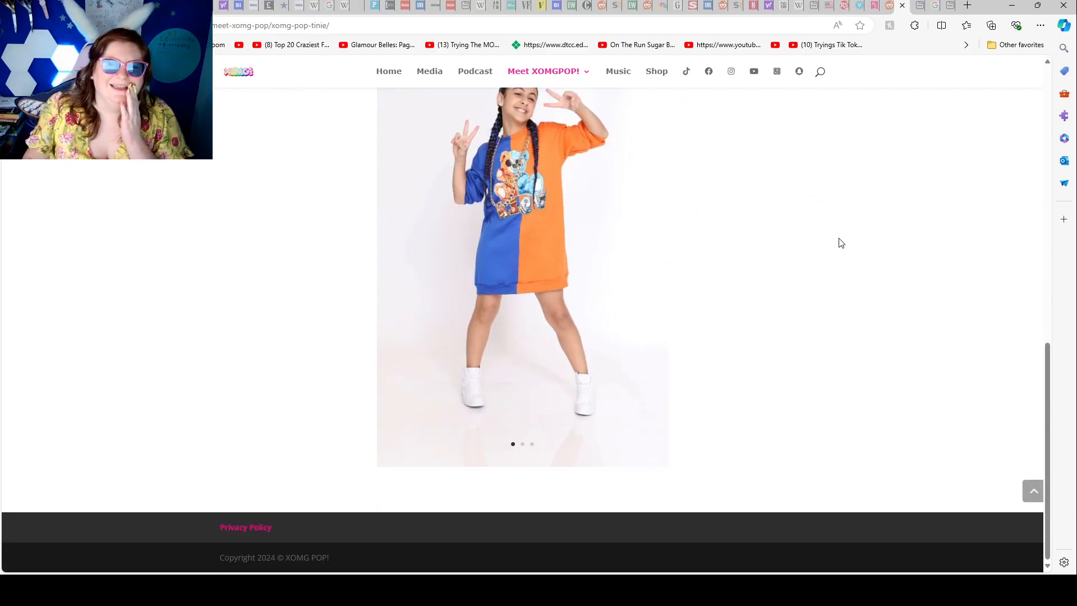
mouse_move(824, 256)
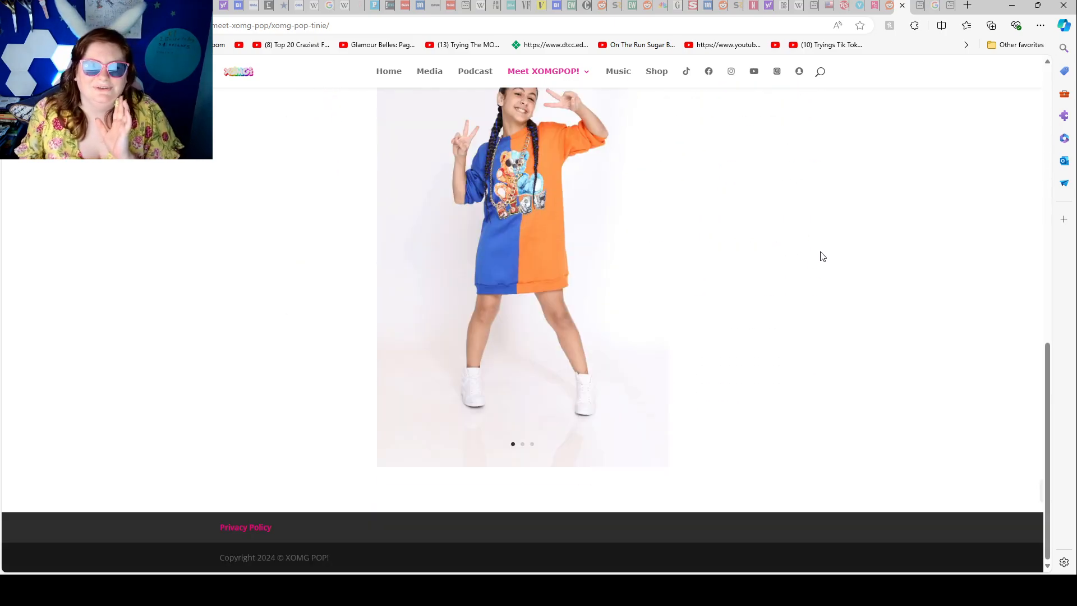
mouse_move(654, 267)
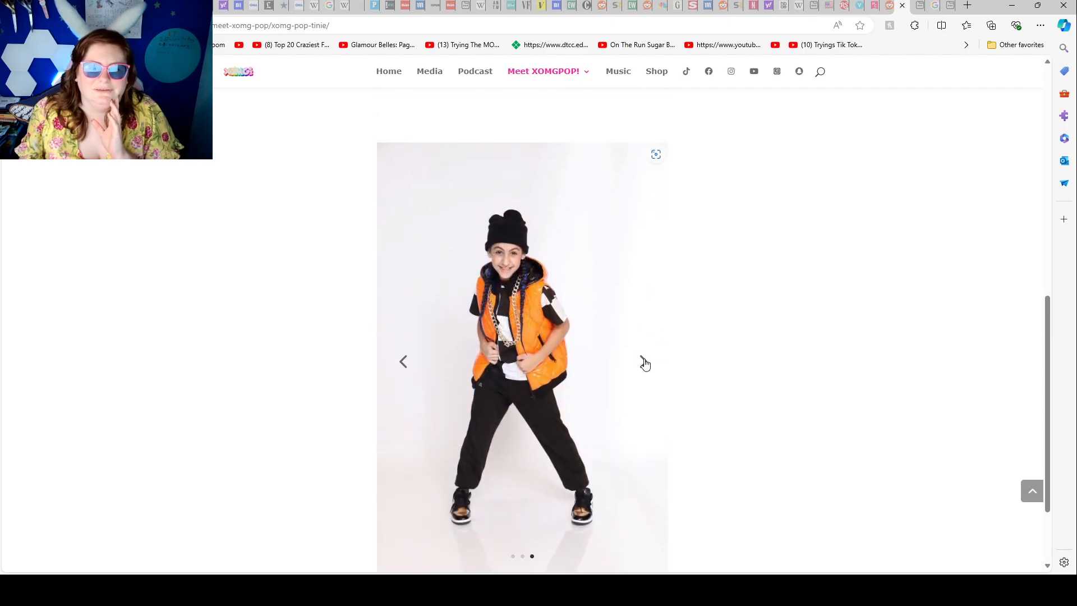
click(403, 361)
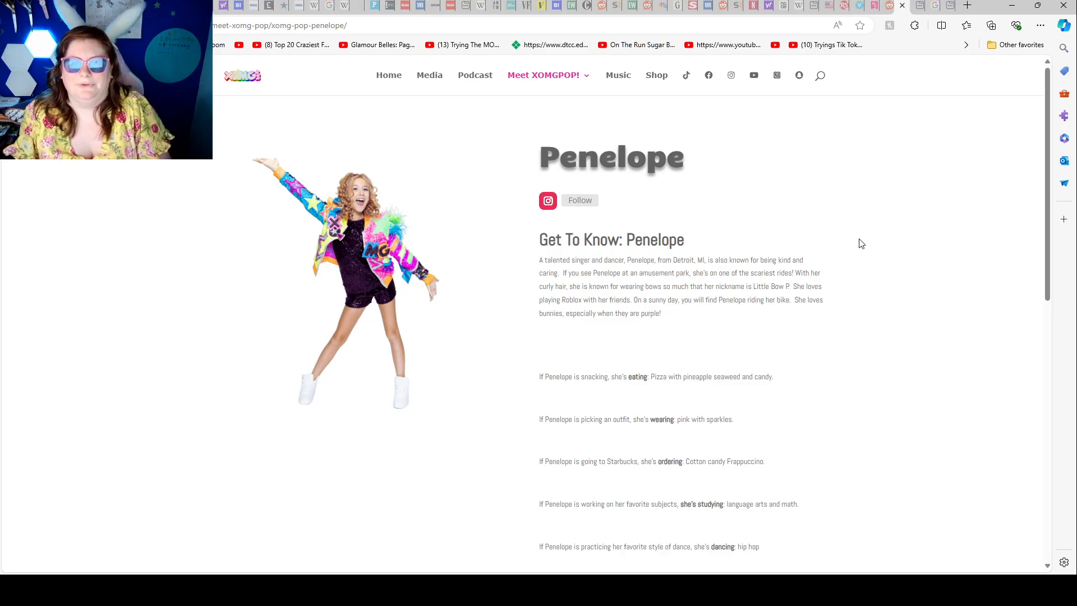
Read Penelope's get-to-know facts and advance her gallery to the next photo
scroll(down, 3)
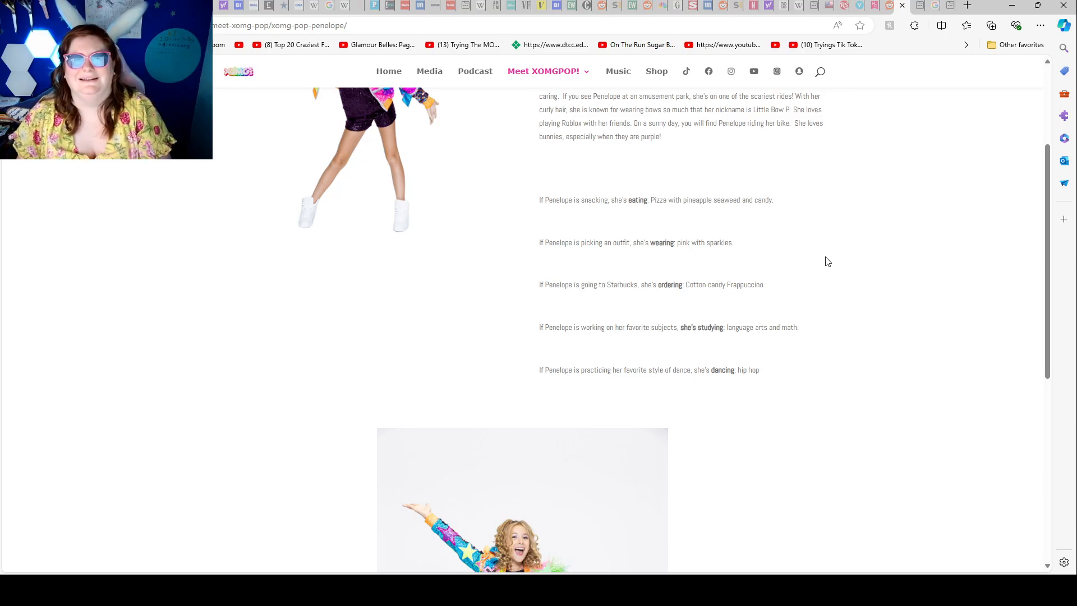
scroll(down, 3)
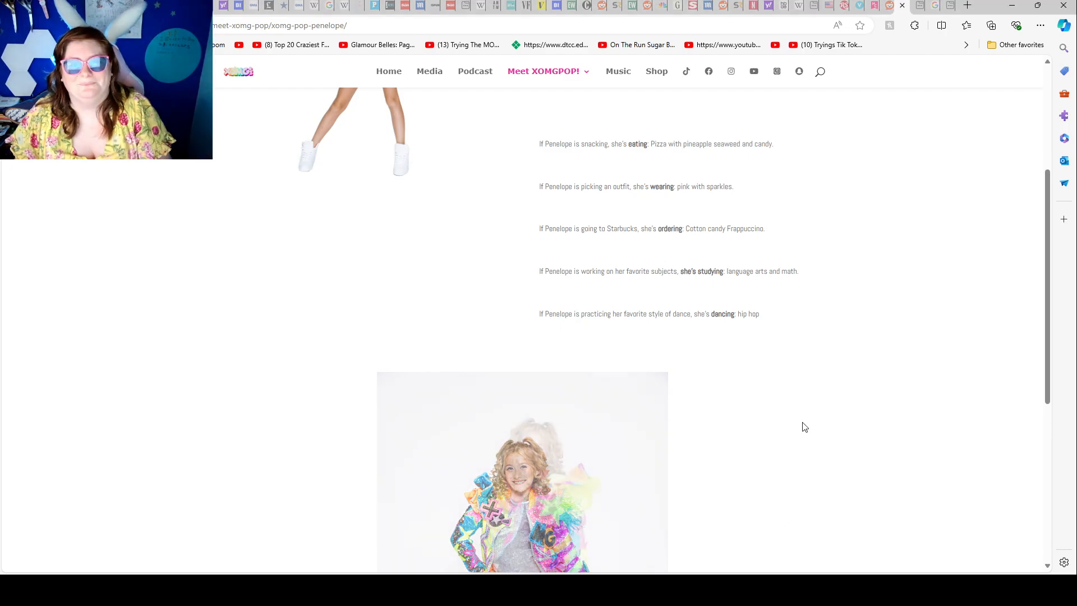
scroll(up, 3)
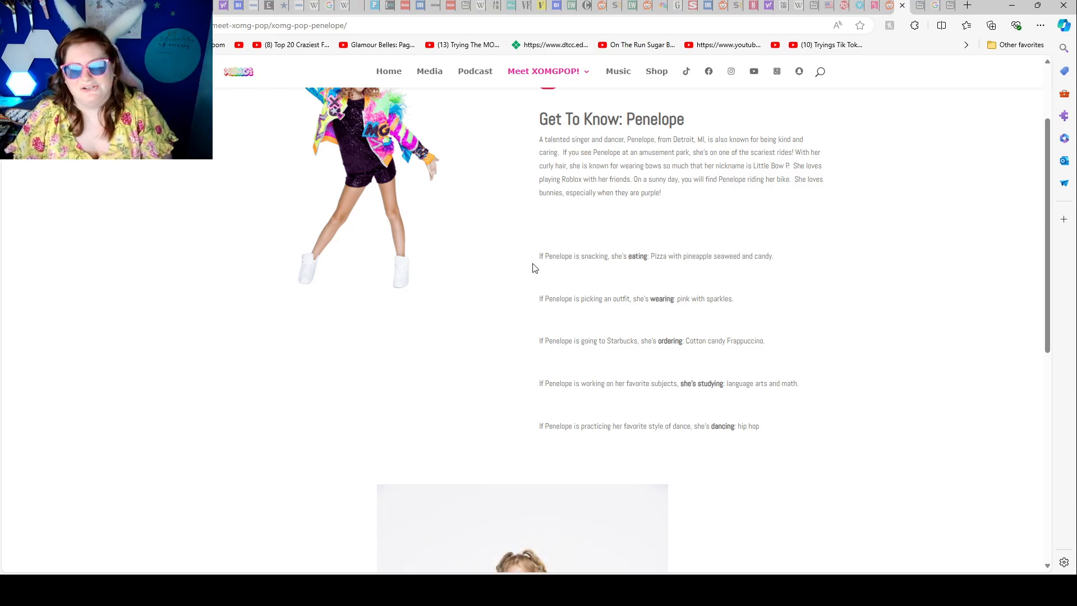
scroll(down, 3)
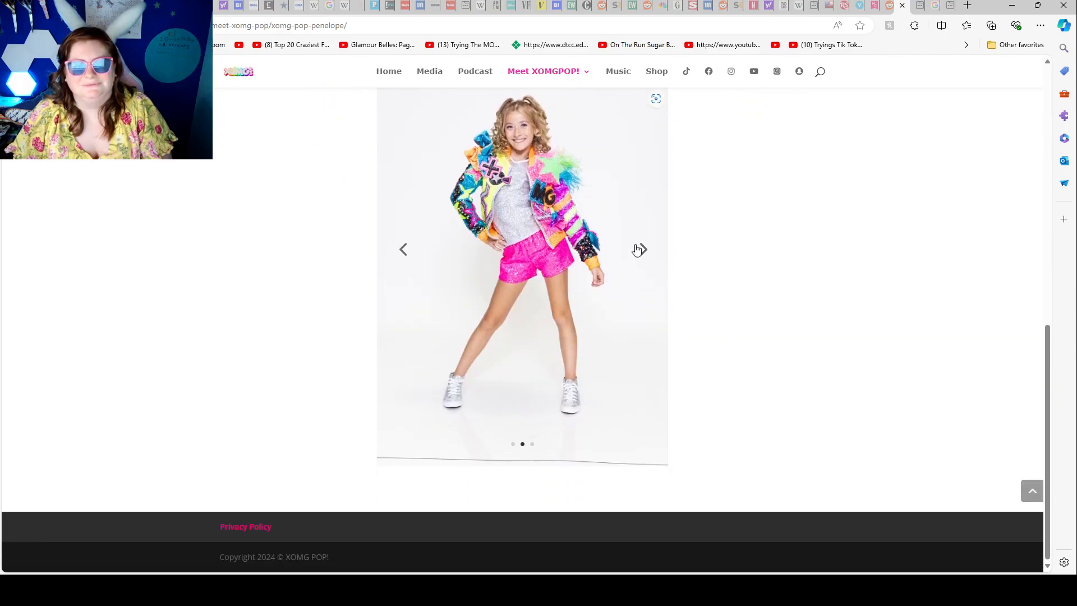
click(639, 248)
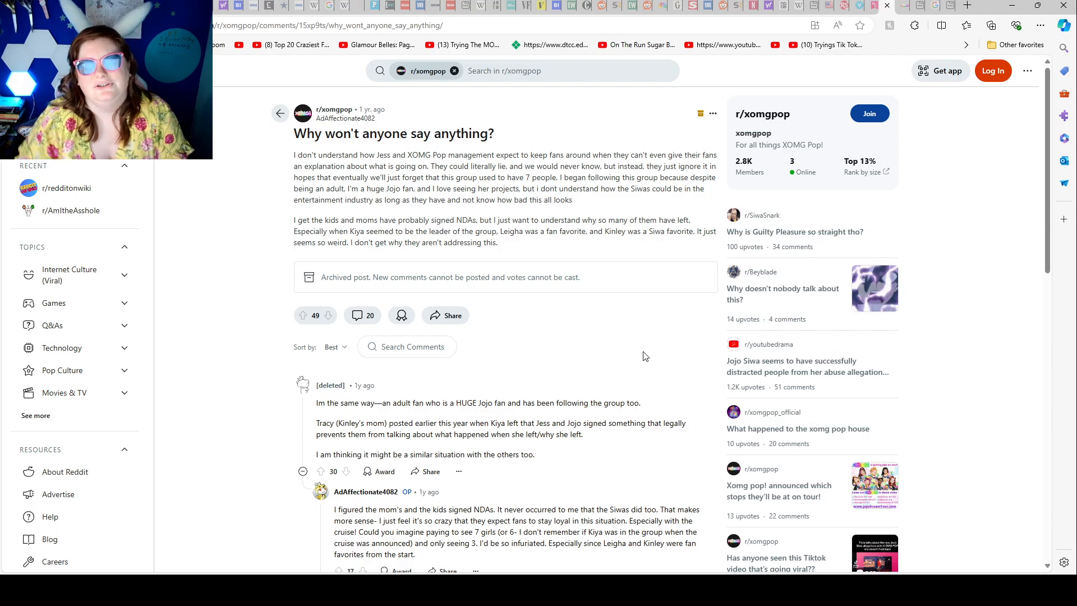
Read the r/xomgpop thread "Why won't anyone say anything?" before the Her Campus article
scroll(down, 3)
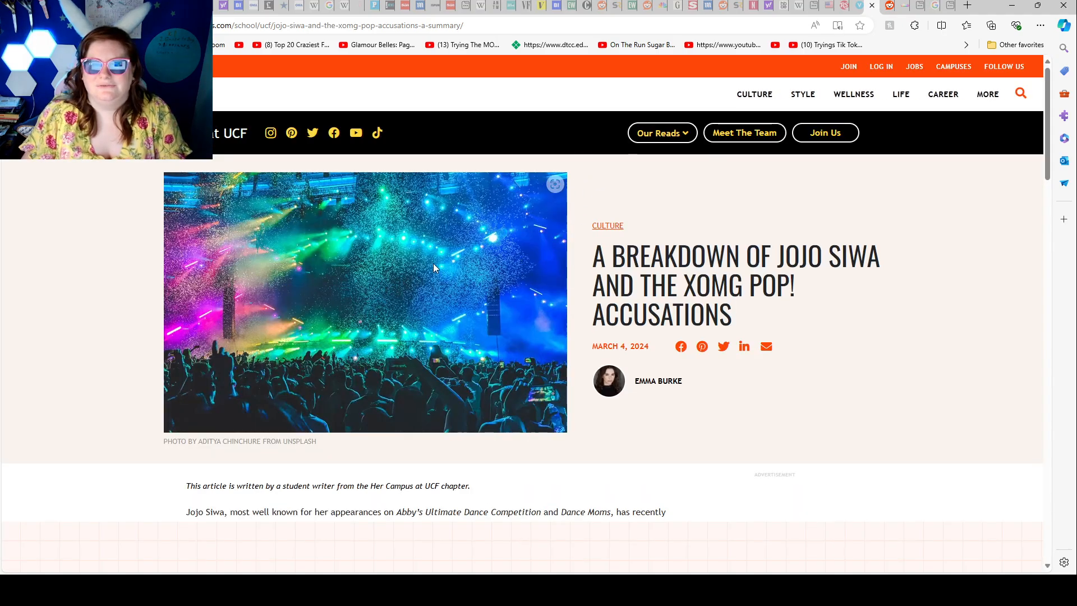
Skim the Her Campus article, then bring up the America's Got Talent Wiki XOMG Pop page
scroll(down, 3)
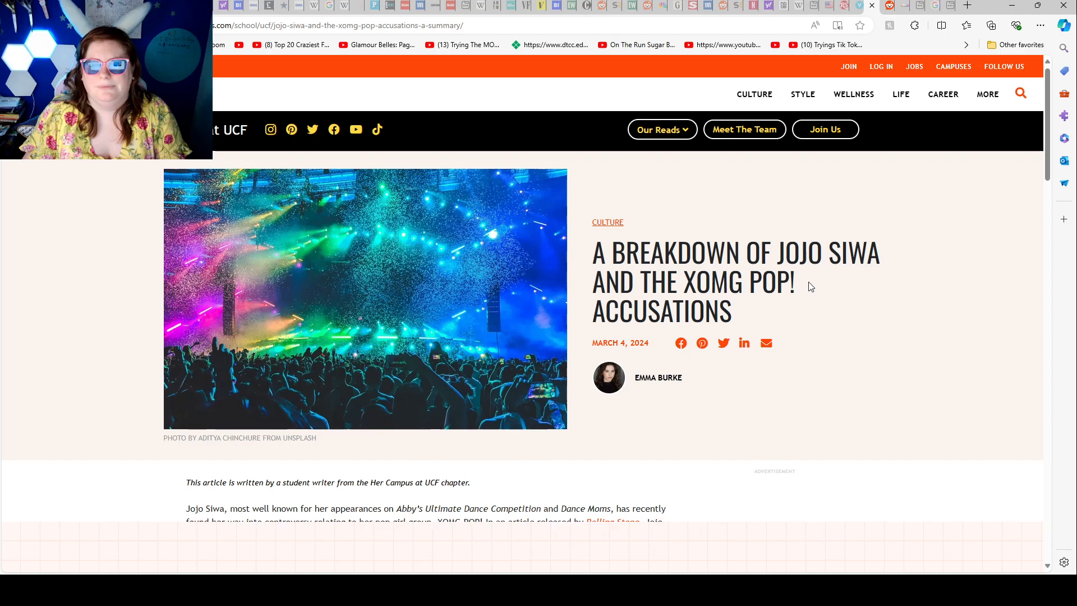
scroll(down, 3)
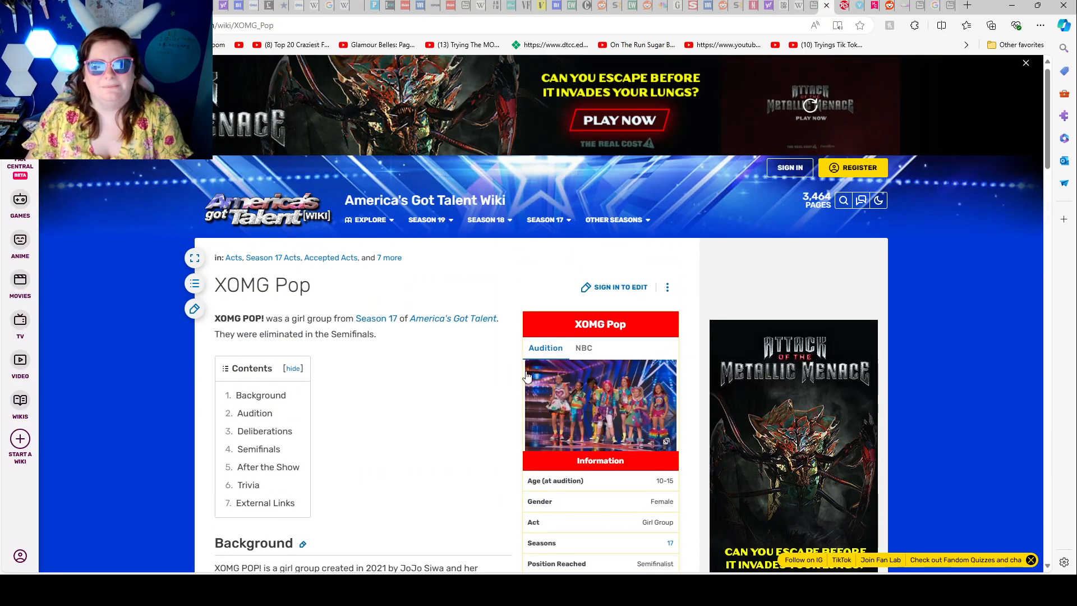
View the enlarged audition photo, then read the Background, Audition and Deliberations sections
click(600, 405)
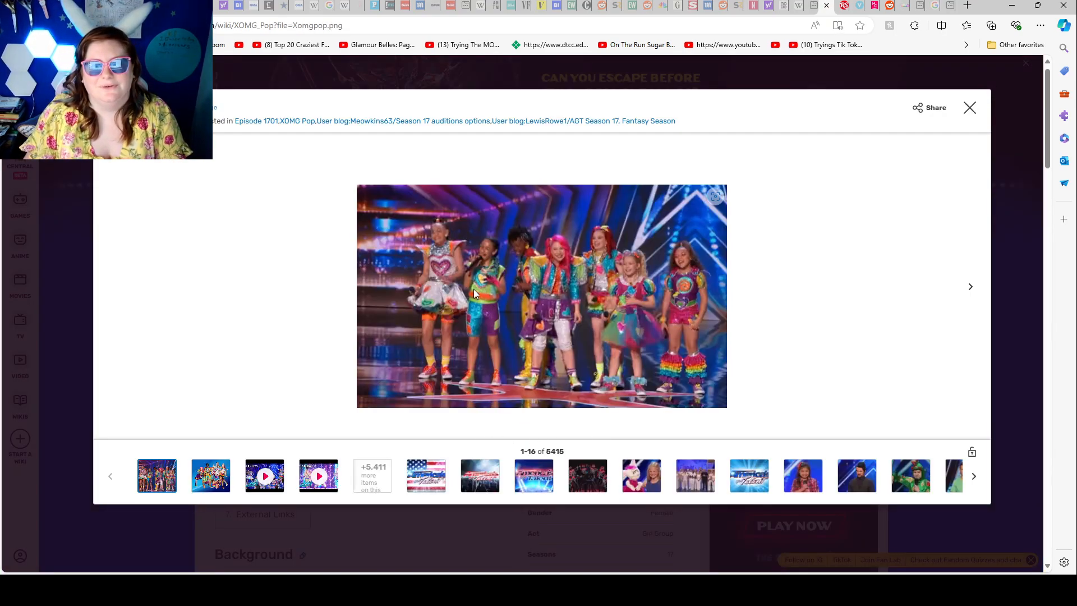
mouse_move(629, 303)
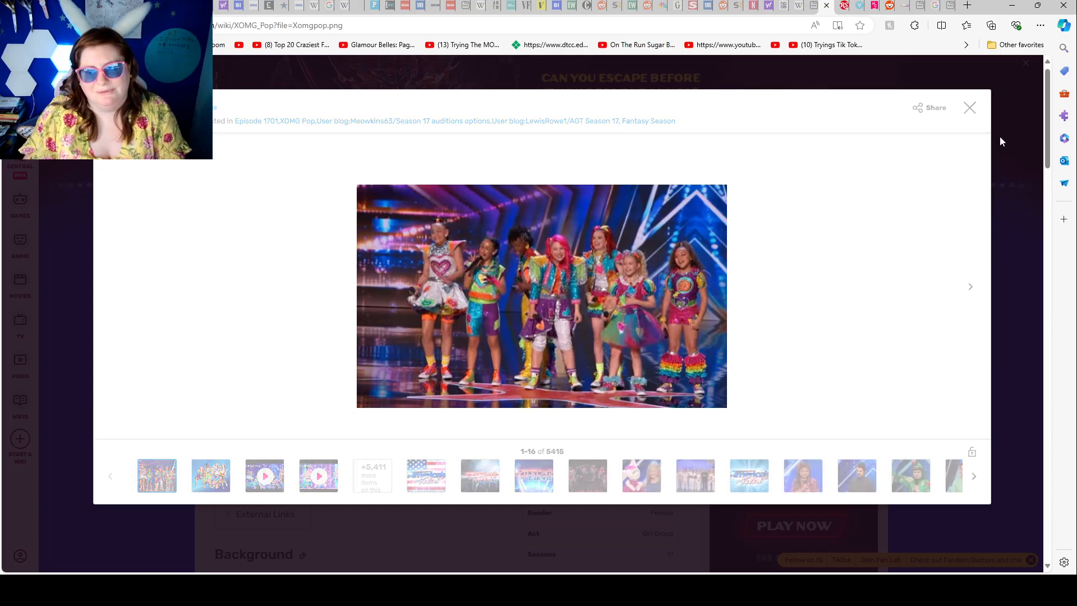
click(969, 108)
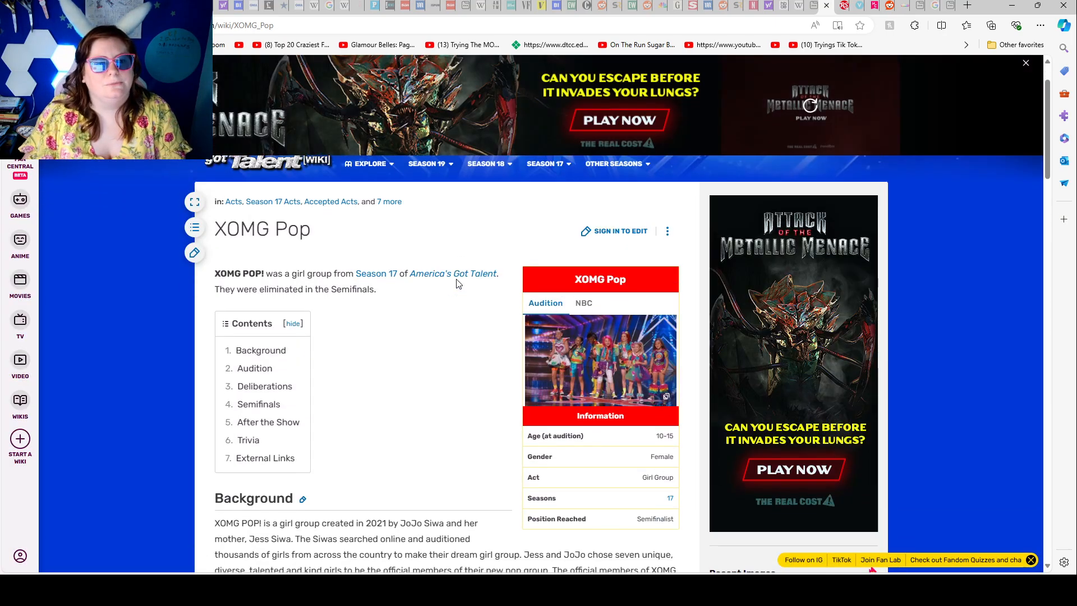
scroll(down, 3)
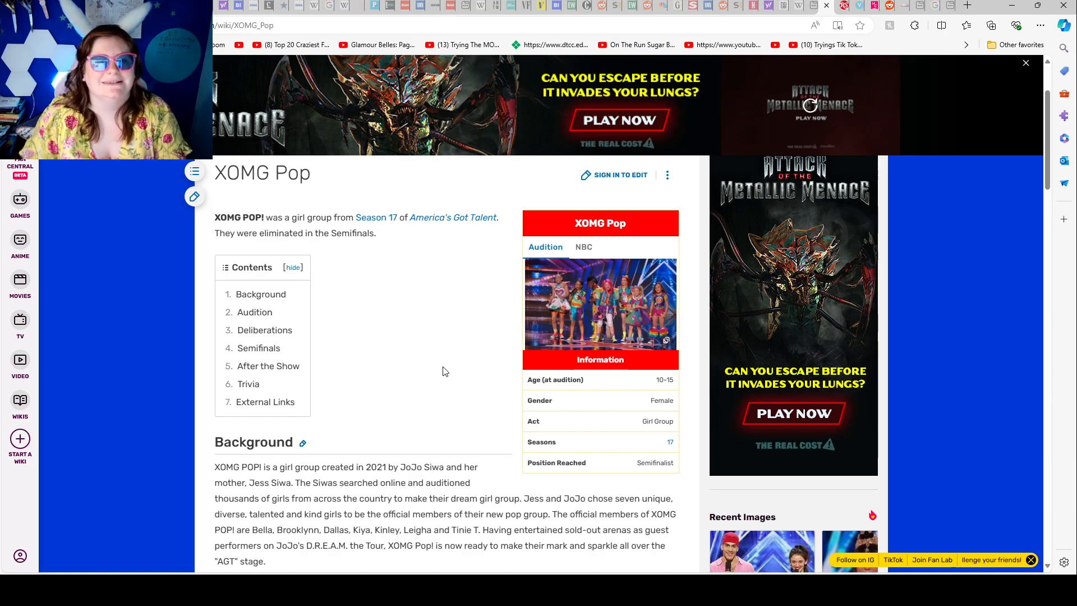
scroll(down, 3)
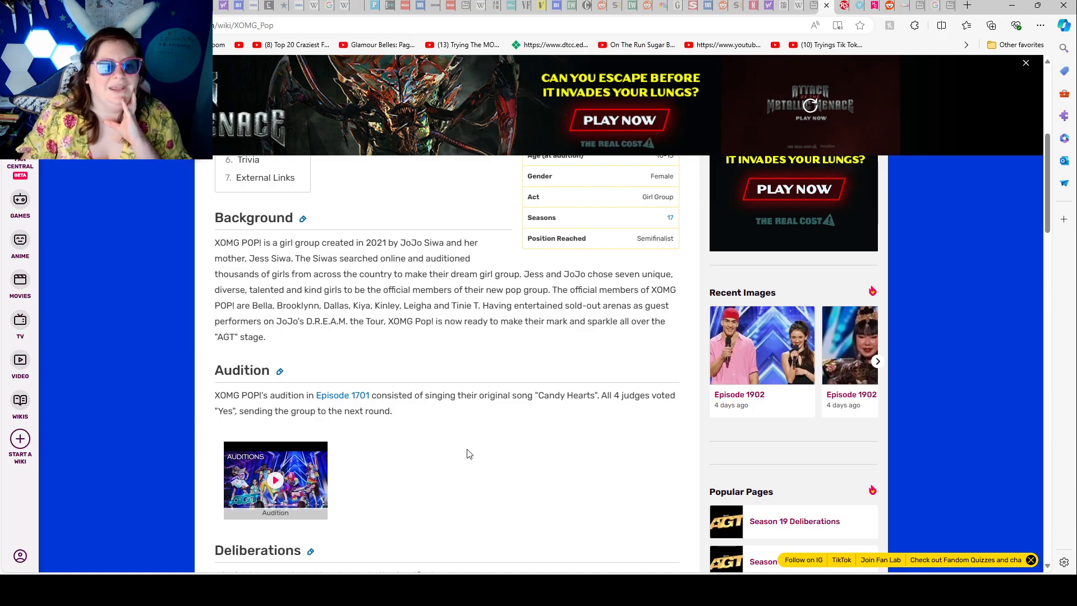
mouse_move(497, 453)
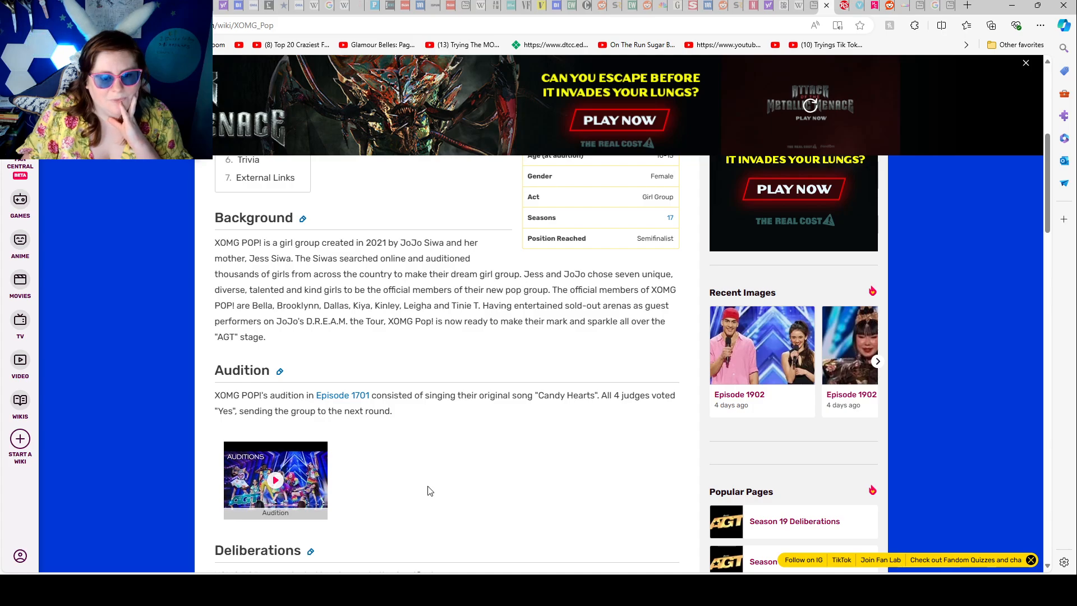
mouse_move(501, 473)
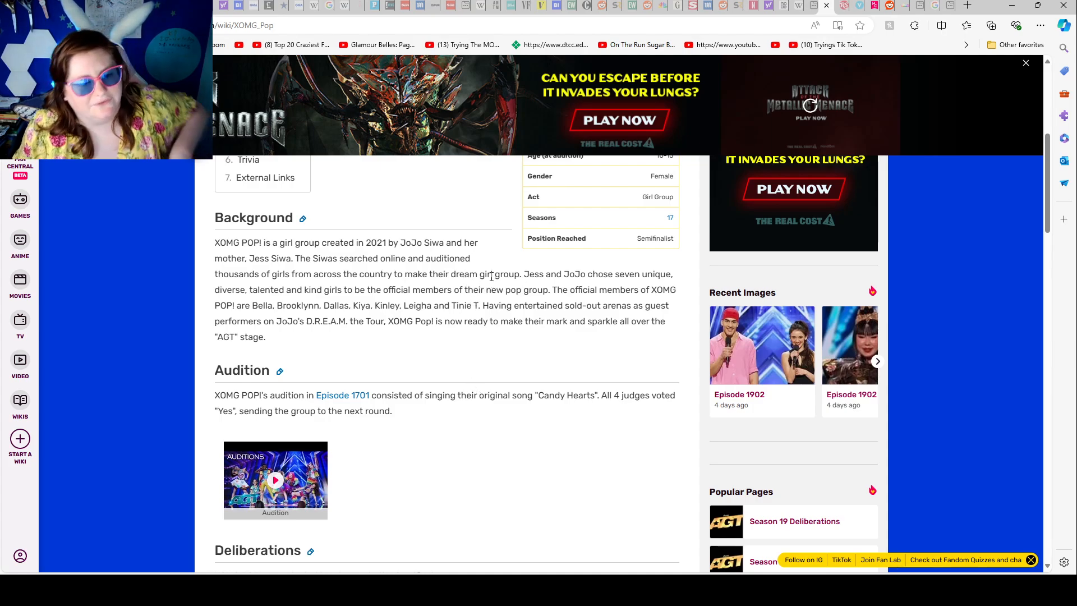
scroll(down, 3)
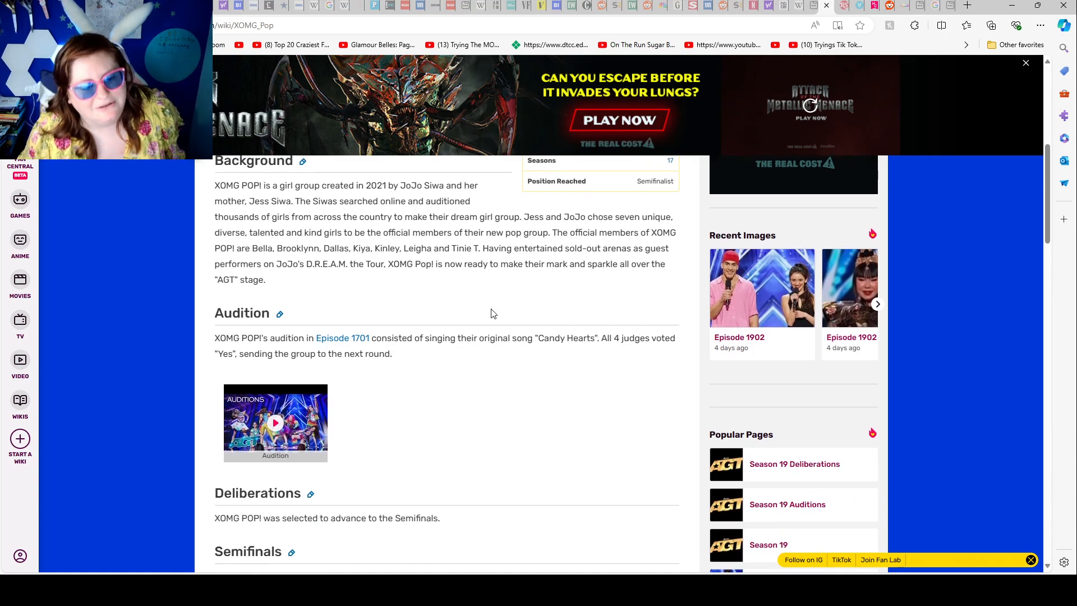
Read the Semifinals, After the Show, Trivia and External Links sections of the wiki page
scroll(down, 3)
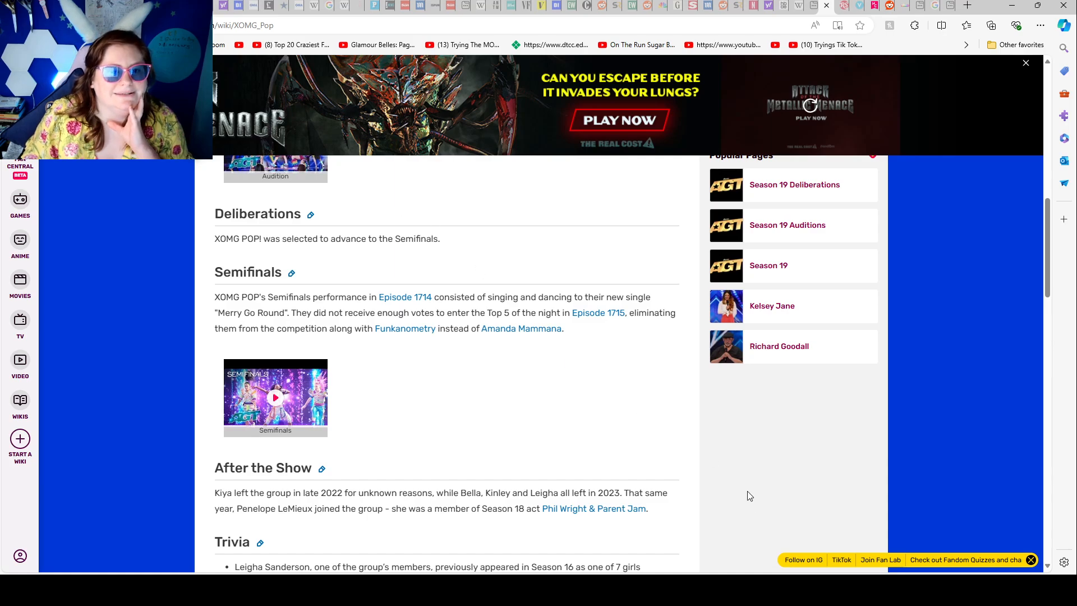
mouse_move(577, 426)
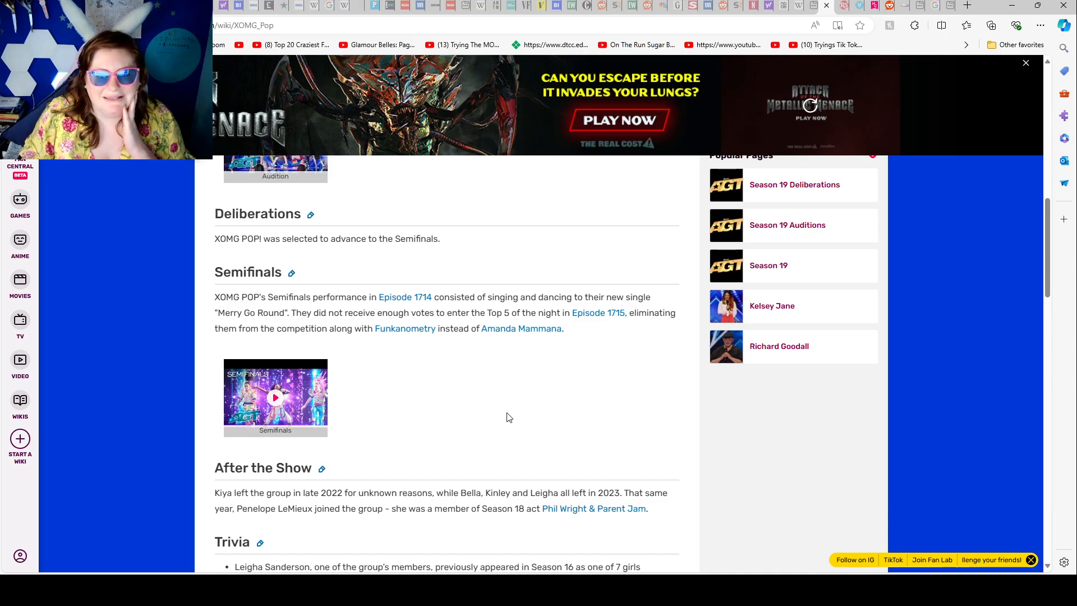
mouse_move(532, 378)
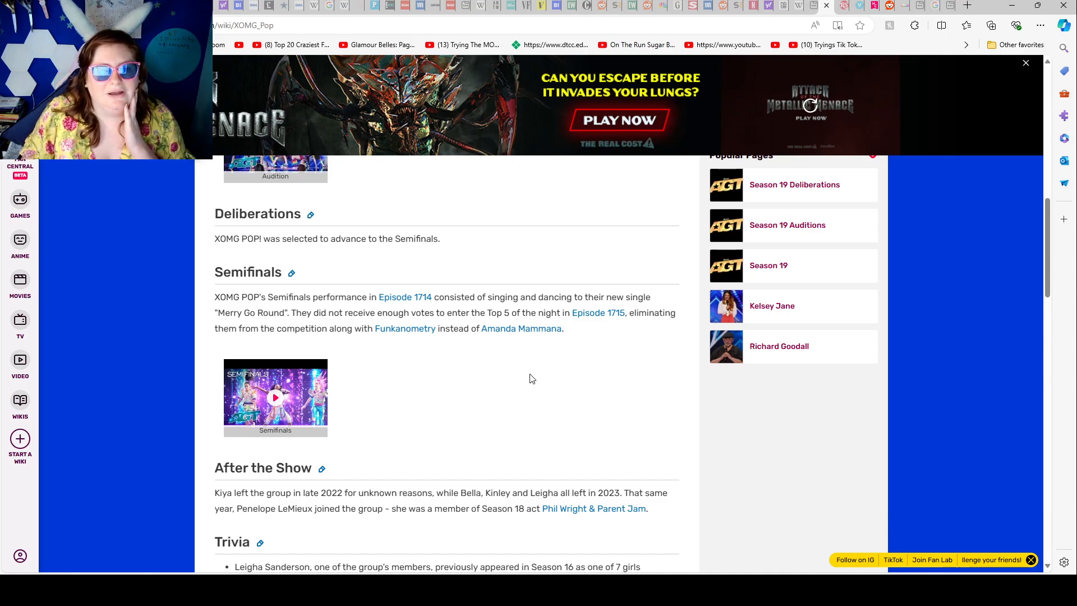
mouse_move(530, 395)
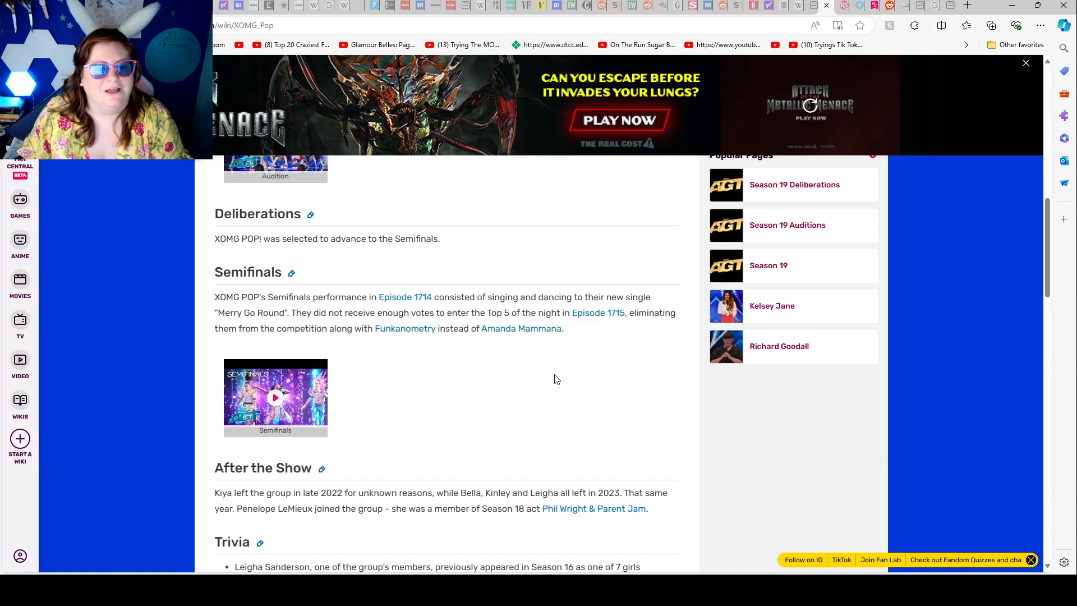
mouse_move(404, 328)
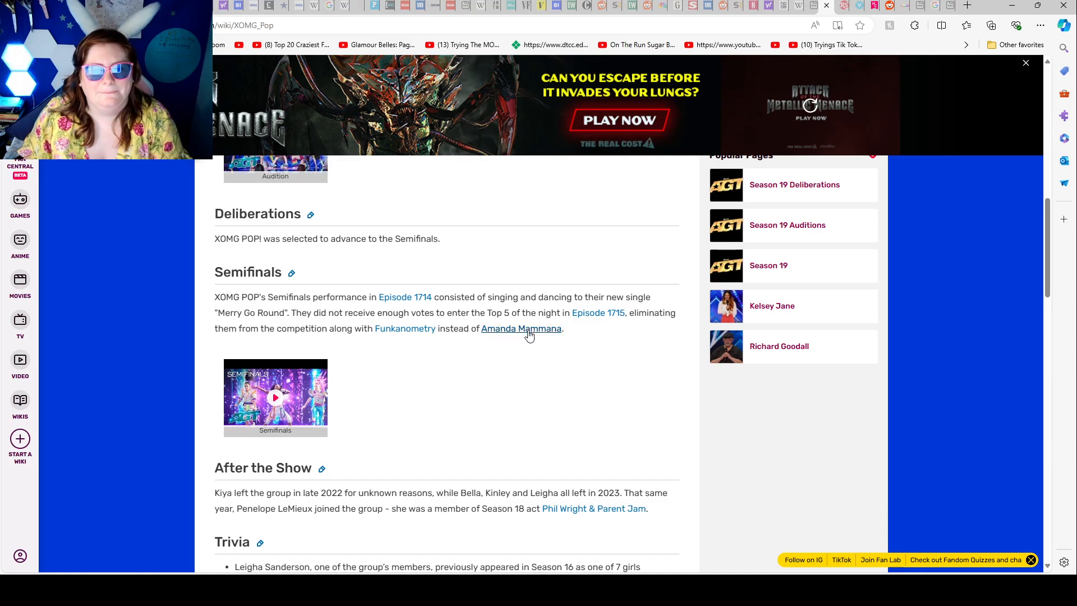
scroll(down, 3)
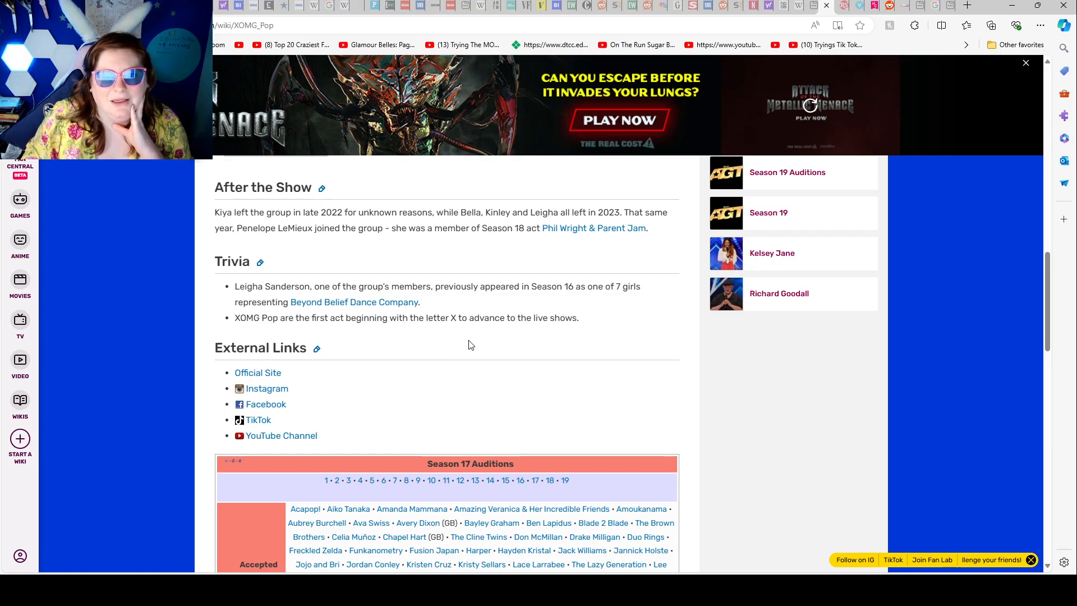
mouse_move(480, 346)
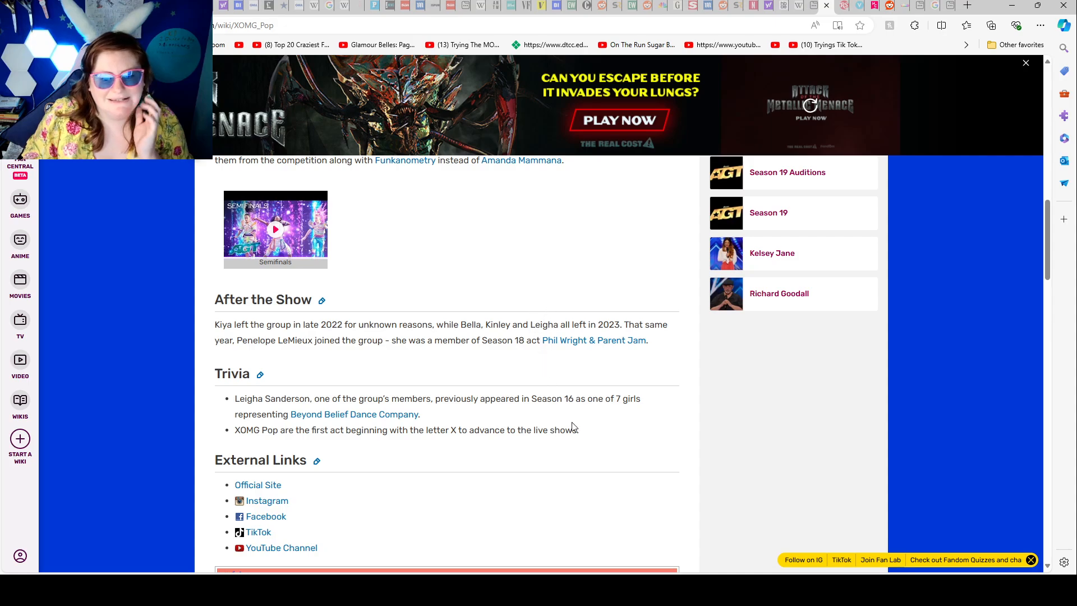
mouse_move(636, 410)
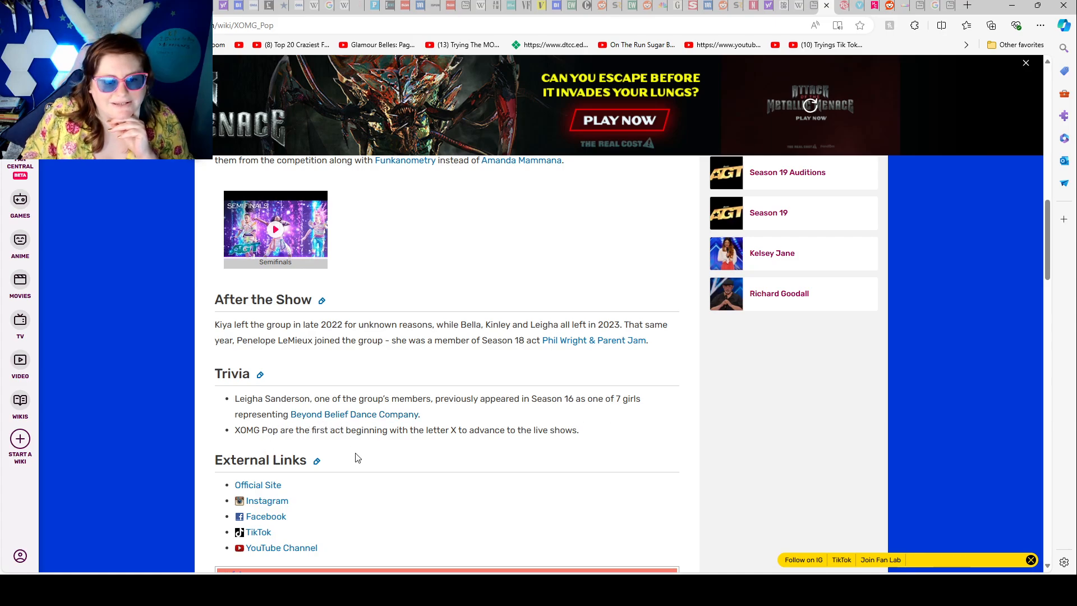
scroll(down, 3)
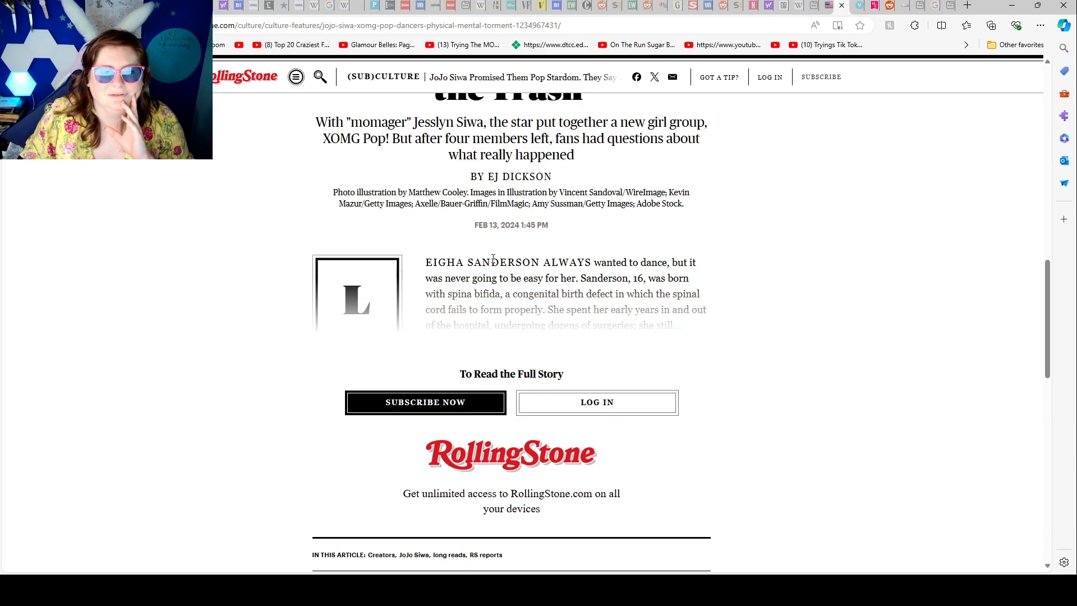
Scroll to the Rolling Stone headline above the subscribe prompt, then back down
scroll(up, 3)
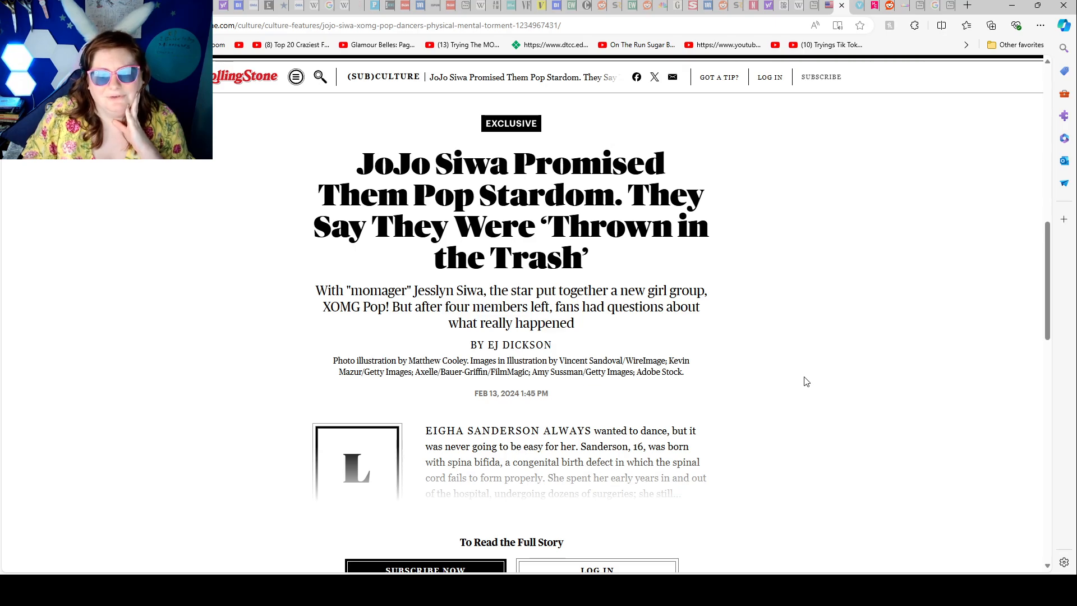
mouse_move(796, 394)
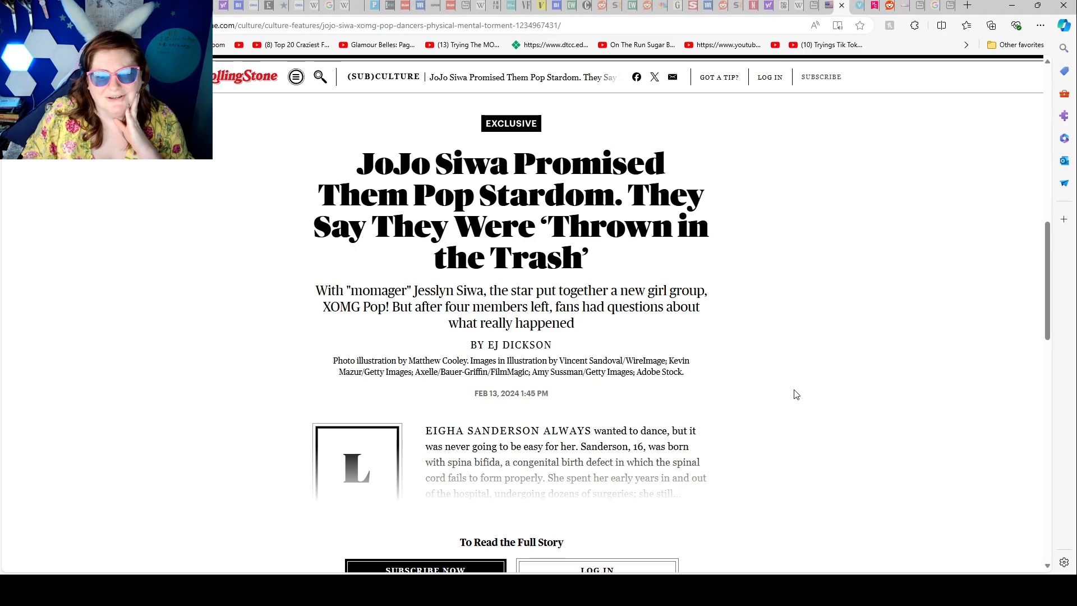
scroll(down, 3)
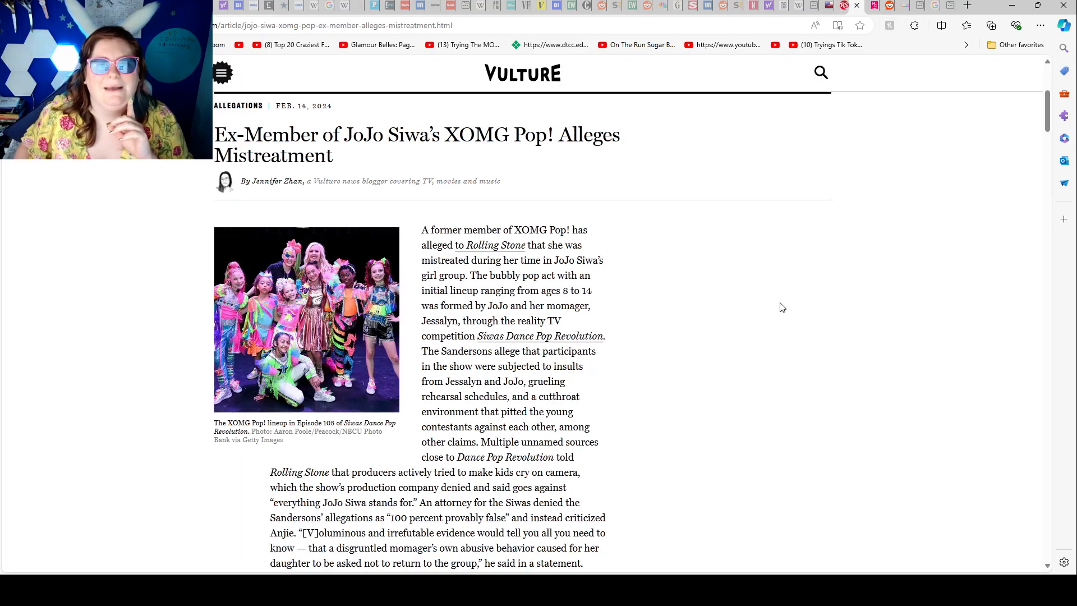
Close the Vulture Subscribe Now banner and read down to Leigha's full-time group treatment
scroll(down, 3)
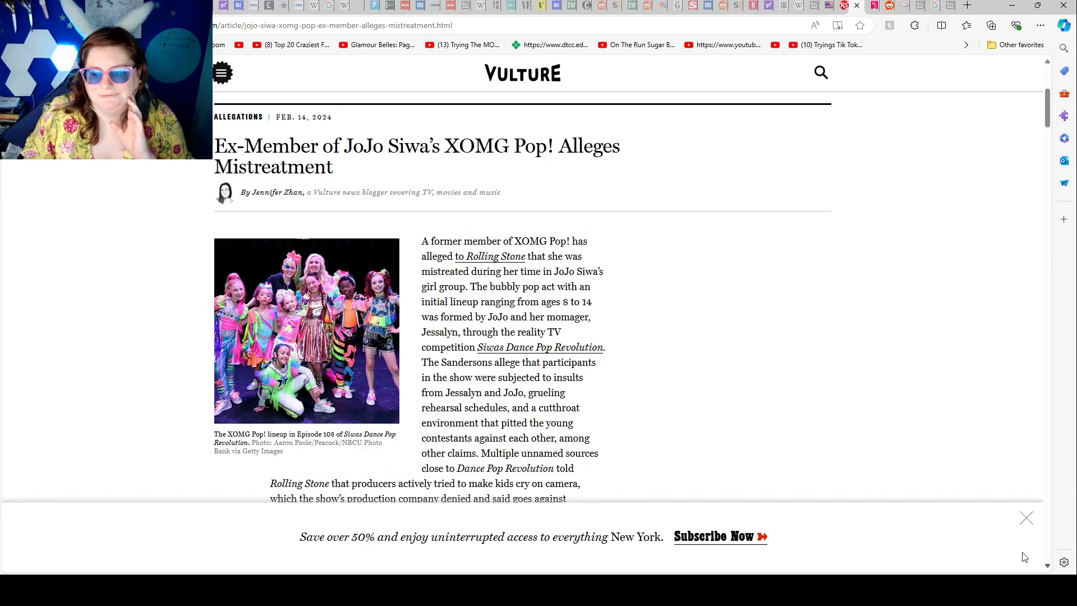
click(1026, 517)
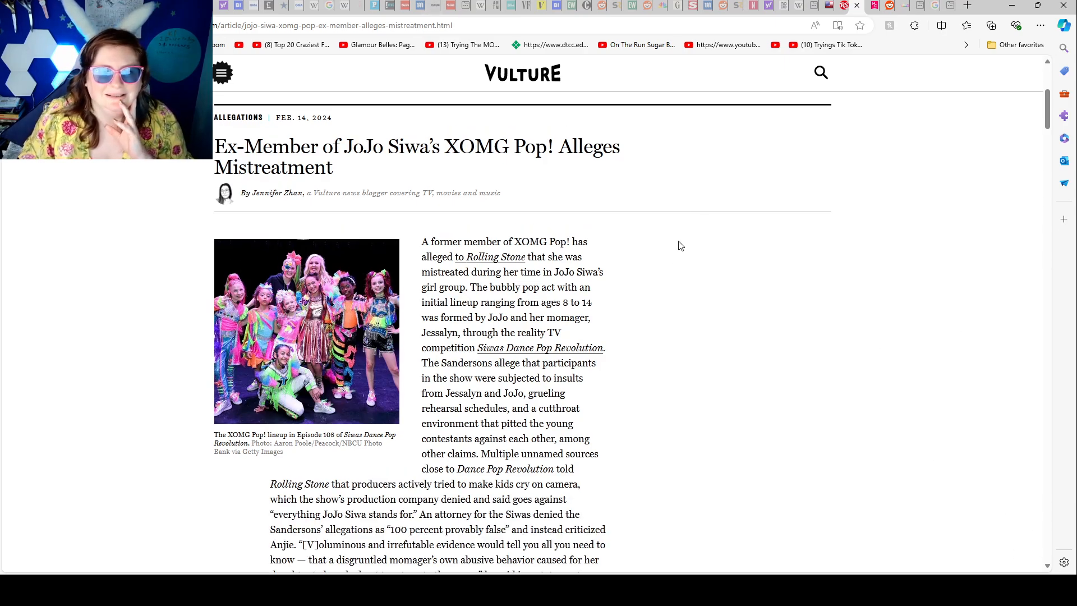
scroll(down, 3)
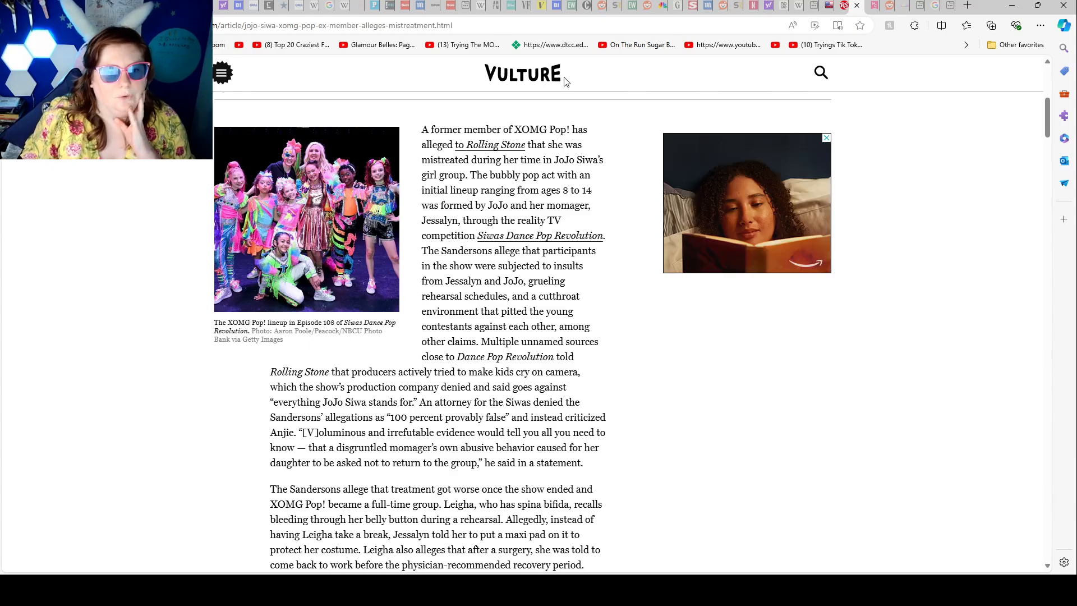
Scroll the Vulture article past the Leigha paragraph to the Philadelphia cocktail ad
scroll(down, 3)
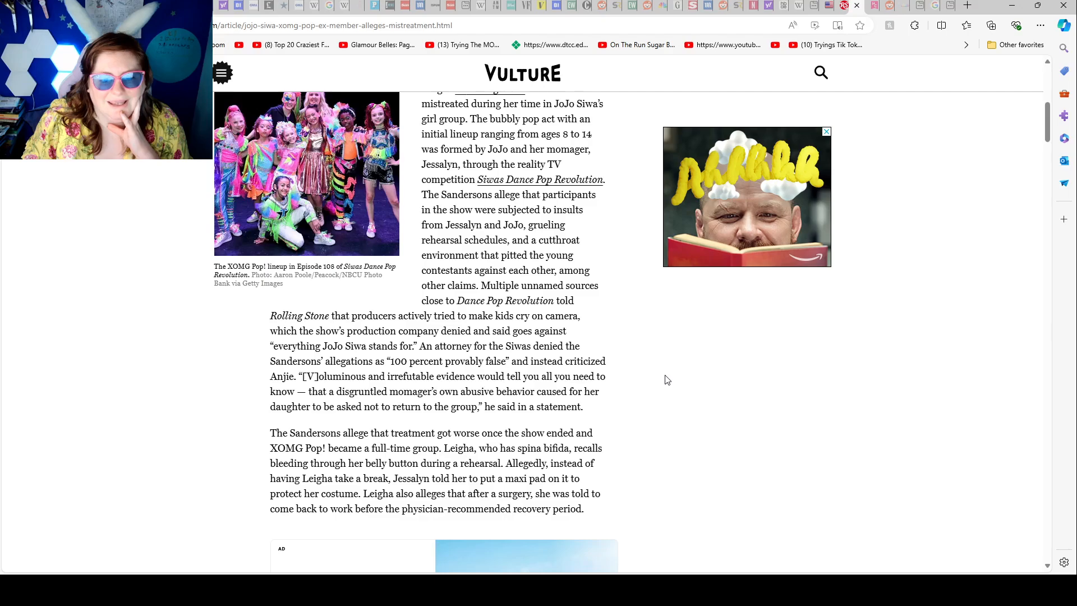
mouse_move(817, 413)
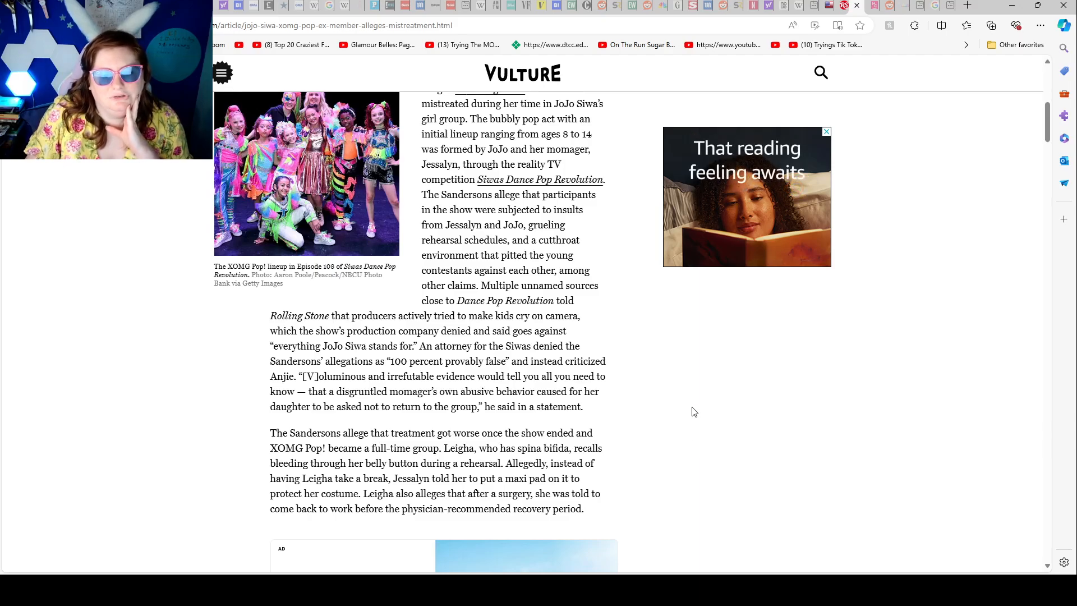
scroll(down, 3)
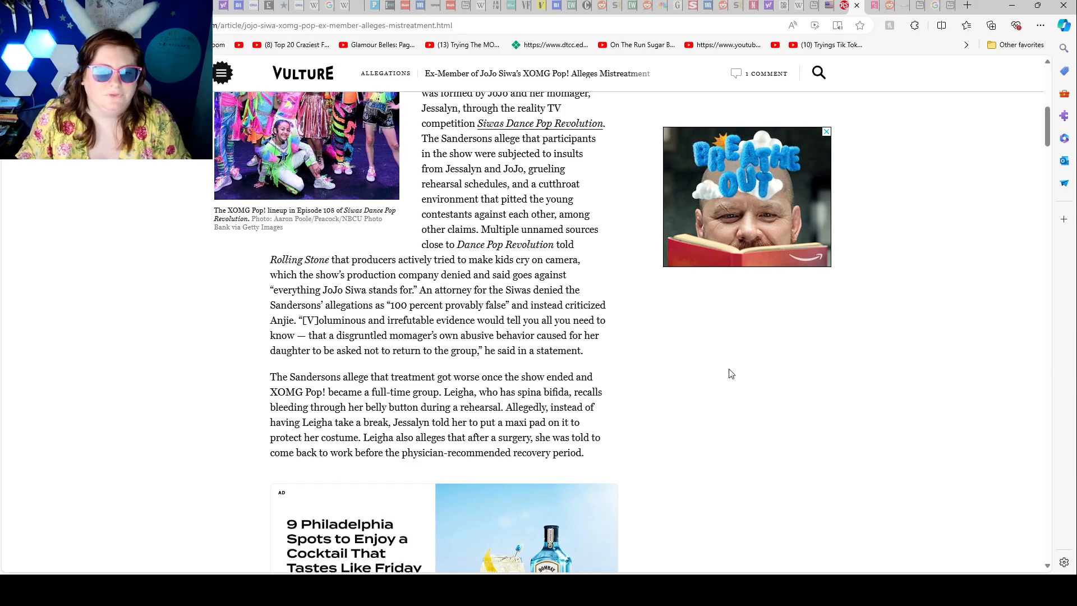
mouse_move(762, 384)
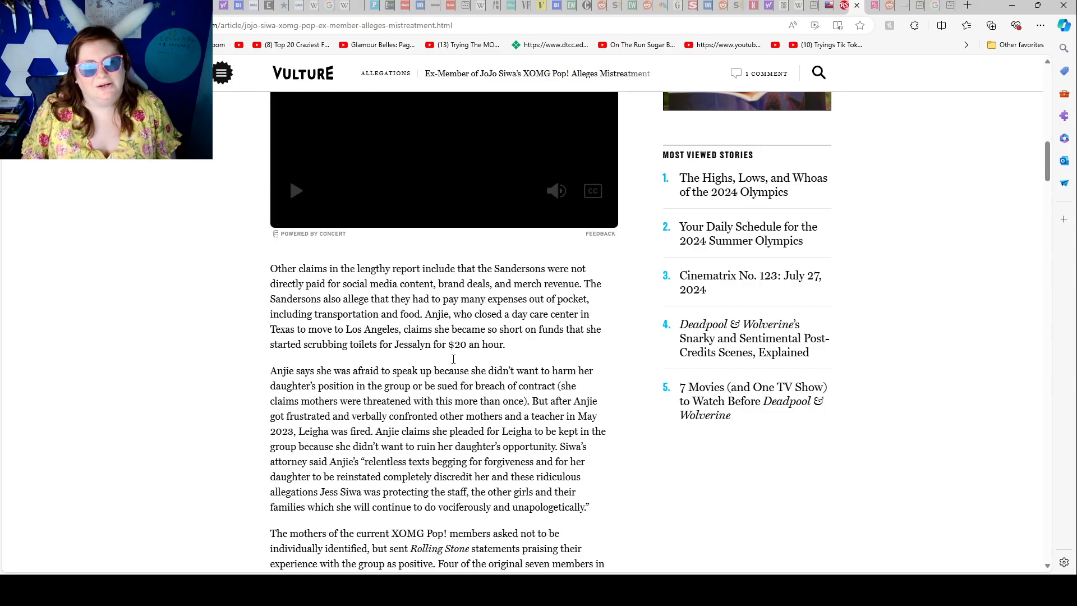
Scroll to the Vulture article's closing paragraphs, related JoJo Siwa stories and tags
scroll(down, 3)
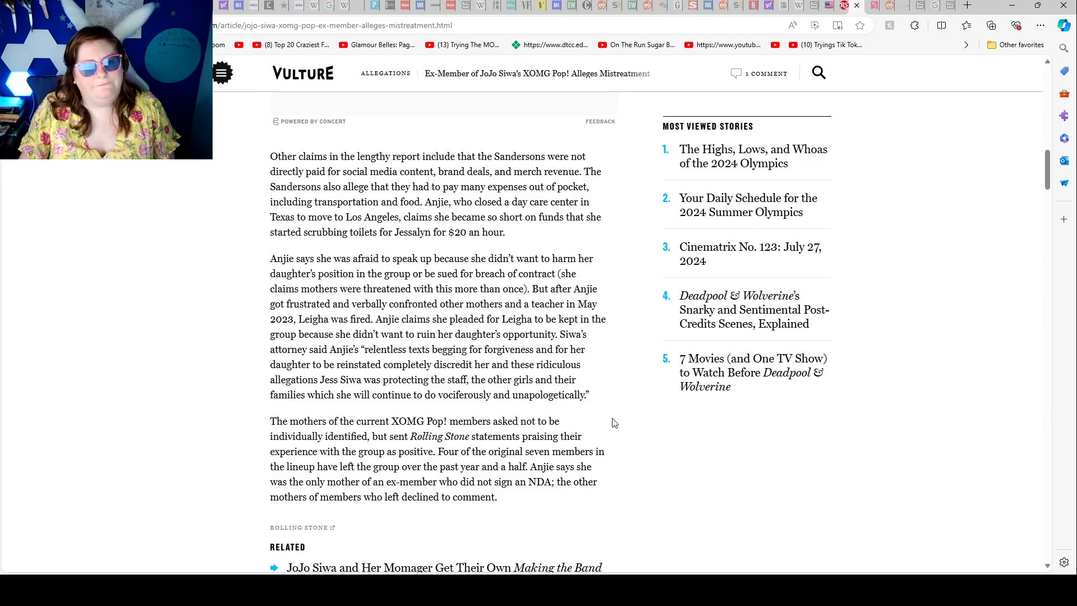
mouse_move(609, 419)
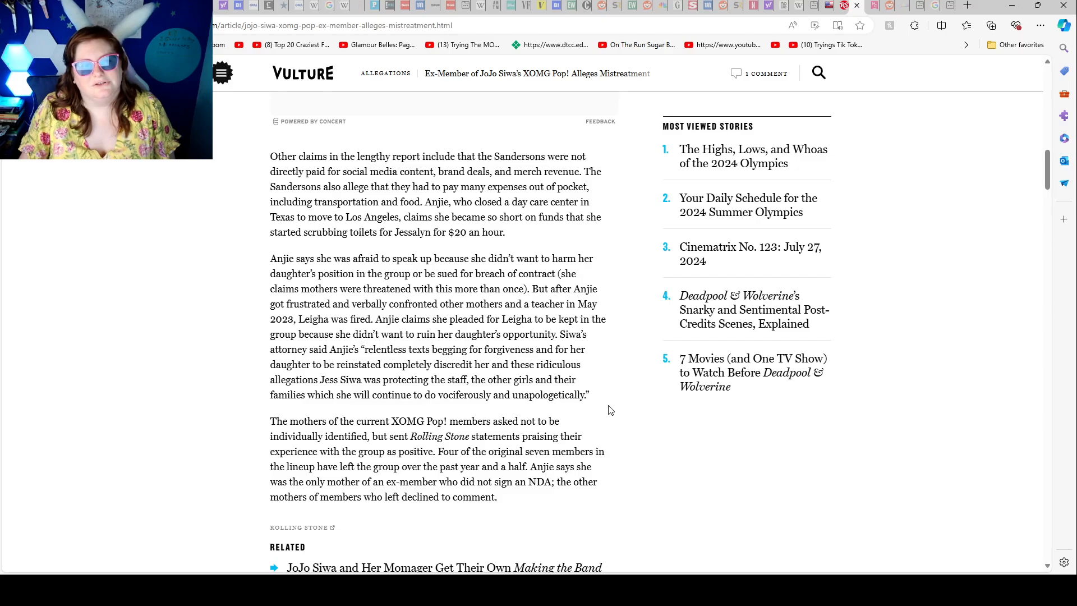
mouse_move(642, 409)
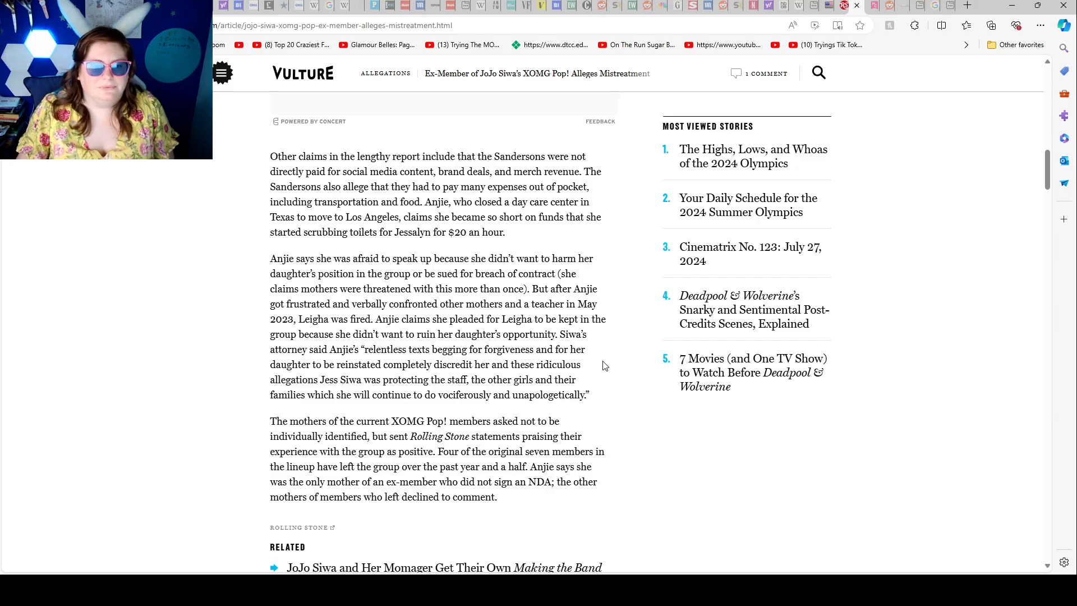
mouse_move(610, 376)
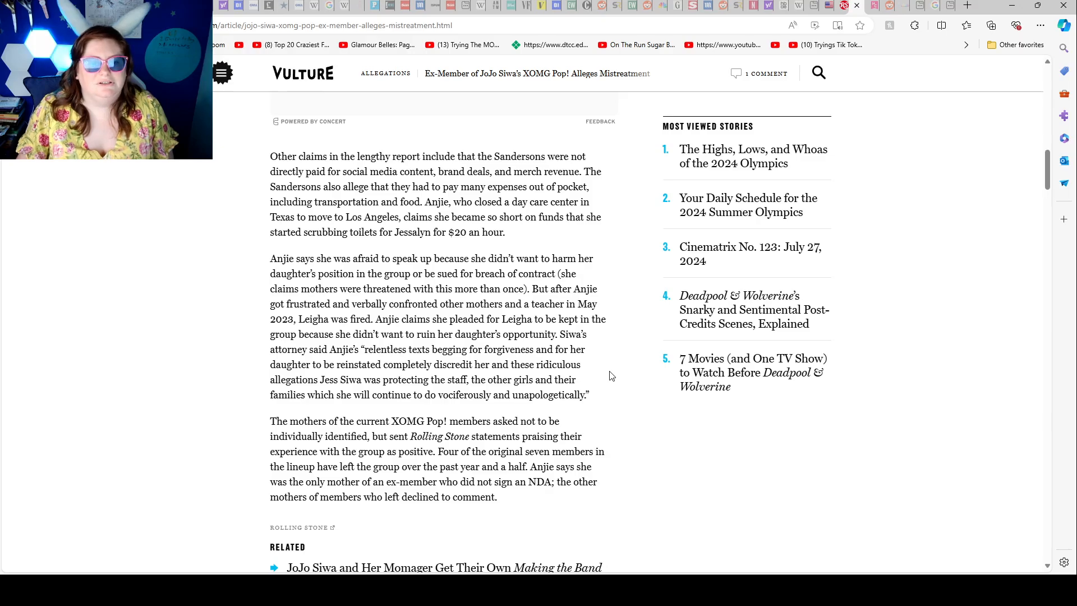
mouse_move(613, 365)
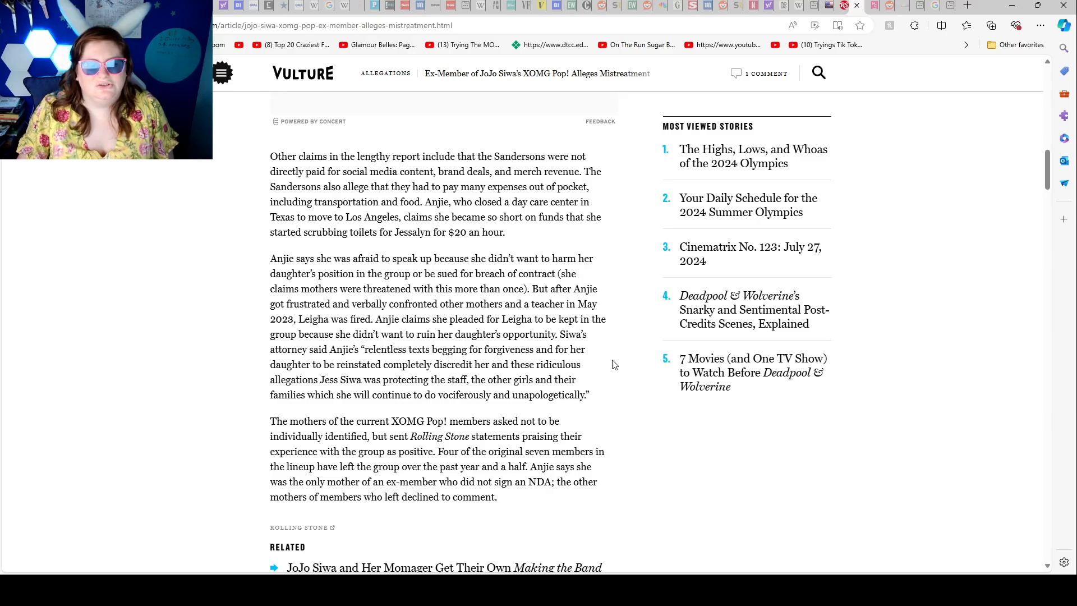
scroll(down, 3)
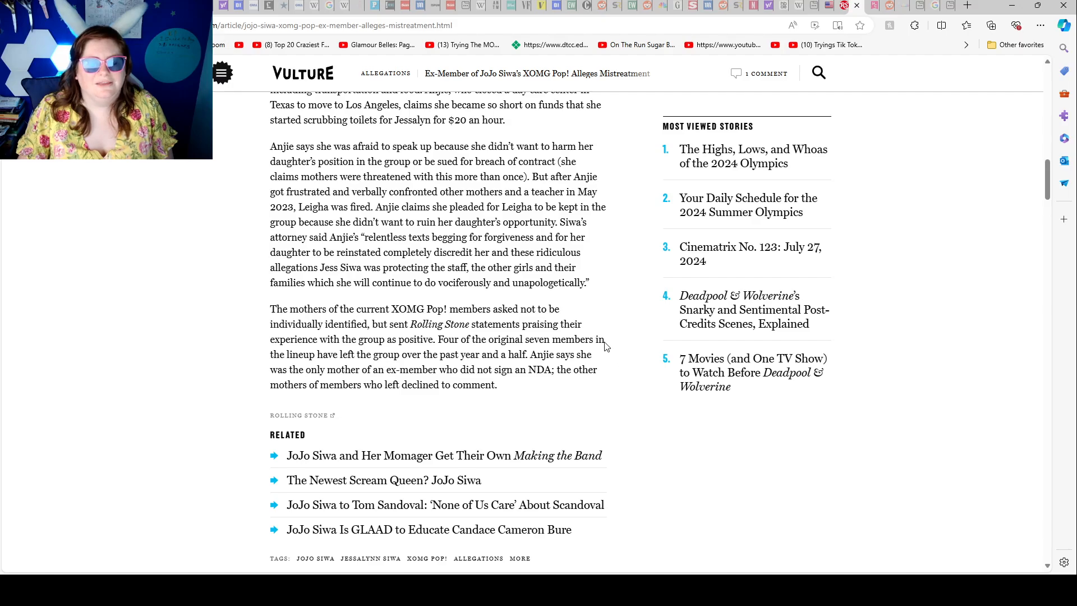
mouse_move(587, 331)
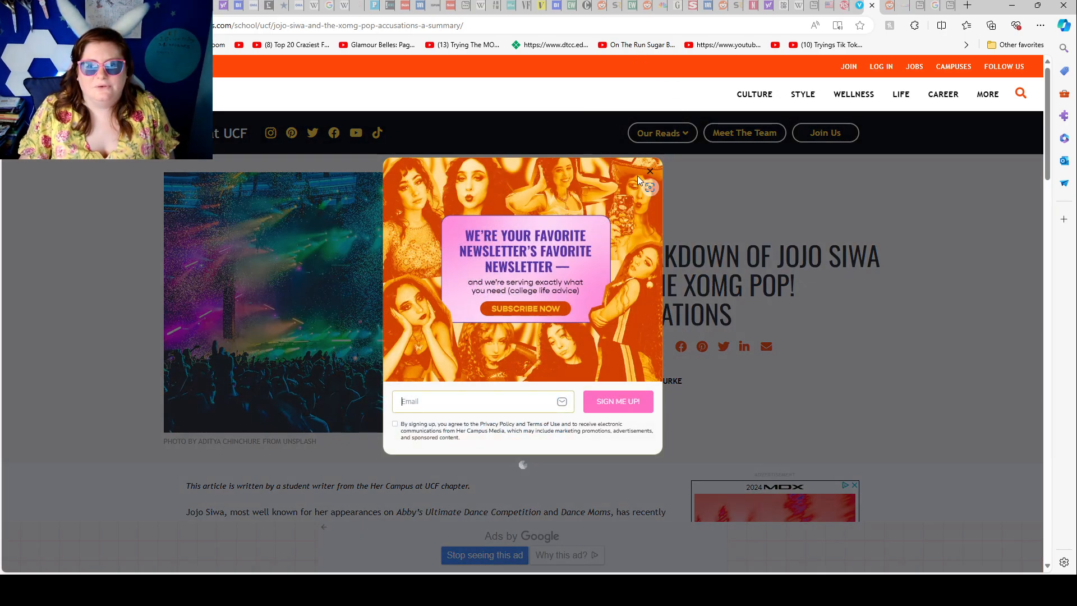
Close the Her Campus newsletter pop-up and scroll to the author bio
click(649, 171)
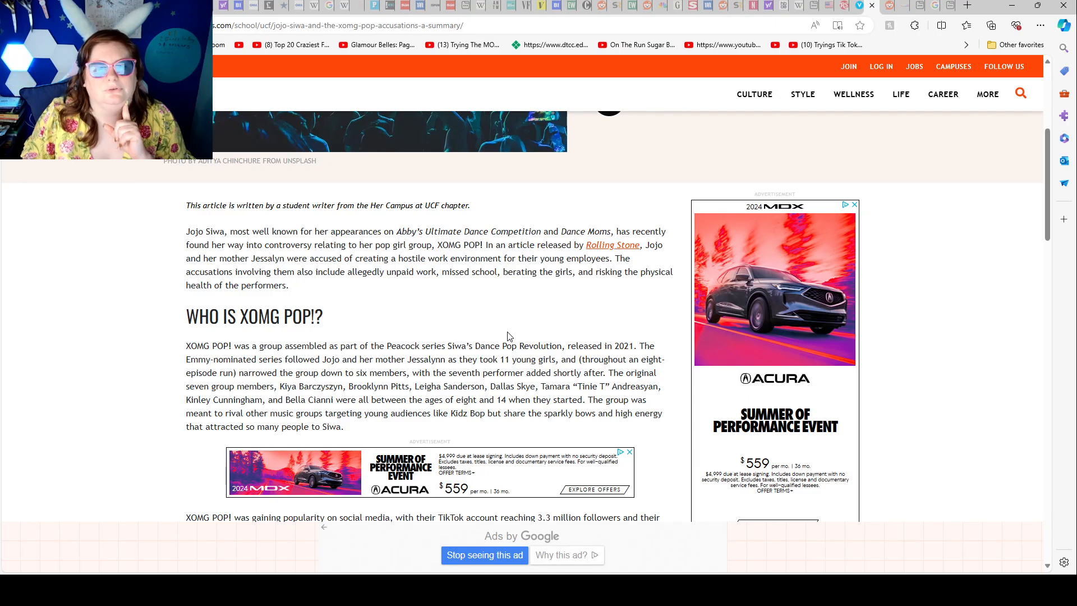
scroll(down, 3)
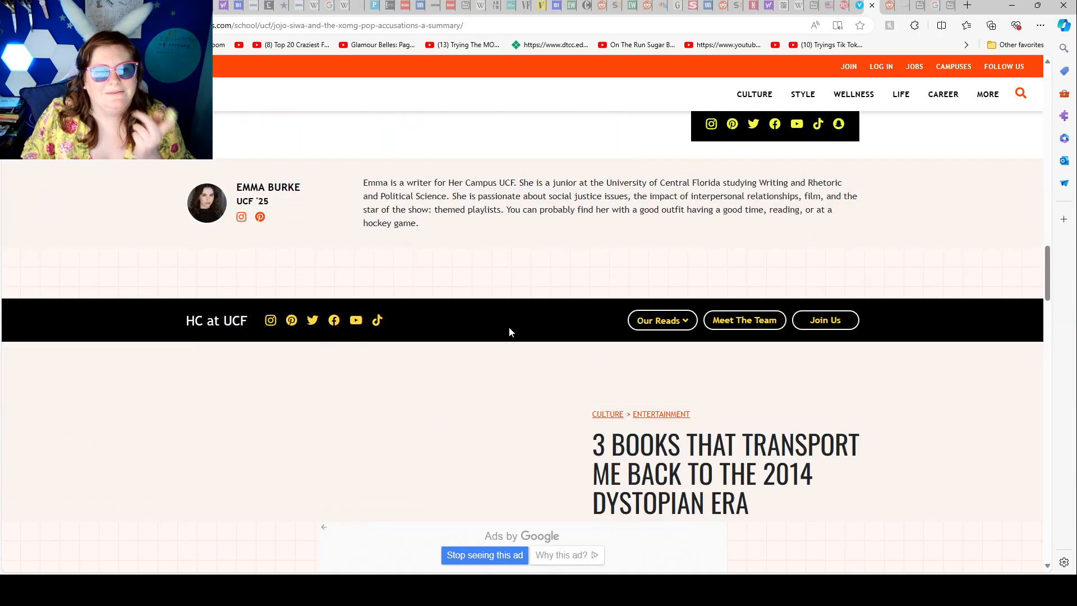